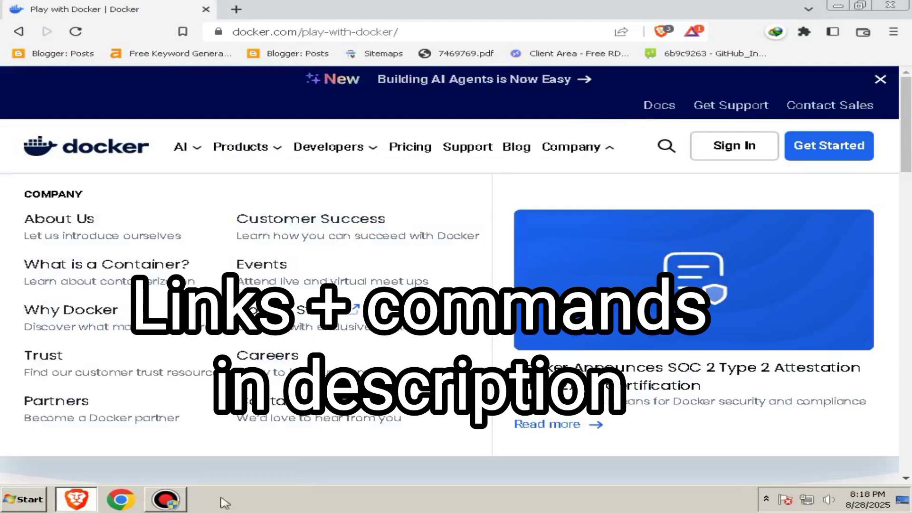
- Open the Play with Docker lab site from docker.com and choose the docker login
scroll("down", 3)
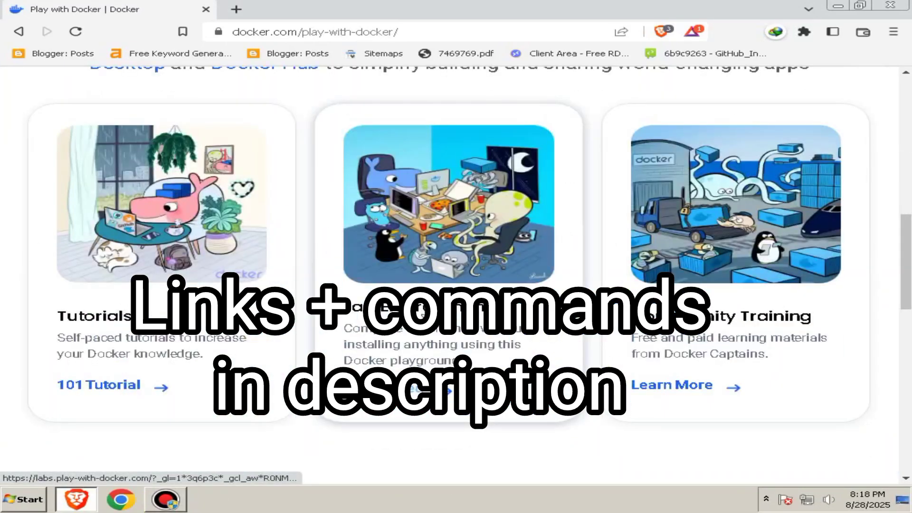
left_click(235, 10)
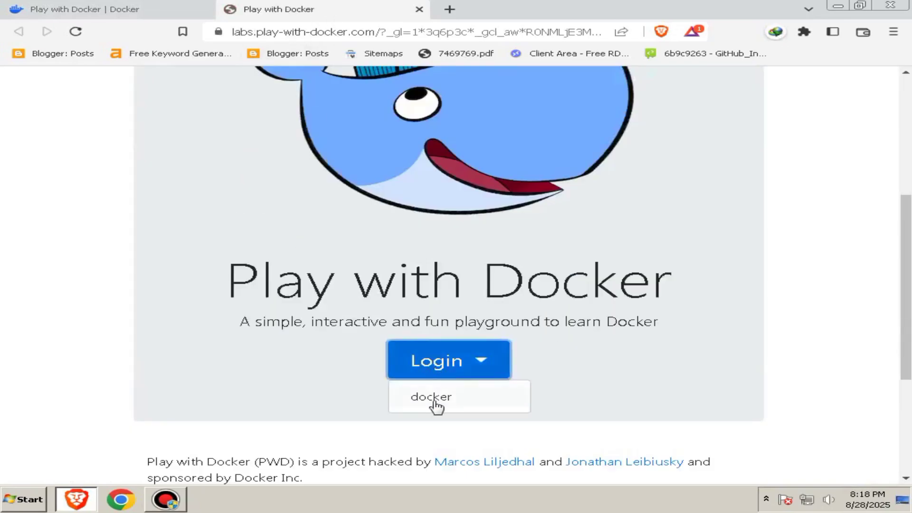
left_click(430, 397)
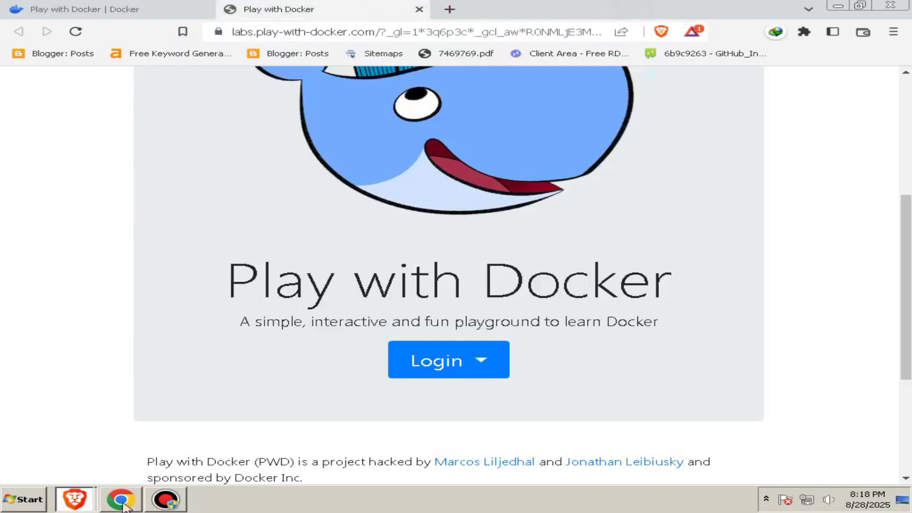
- Sign up through Google with username 'tltlgx12' and authorize Play with Docker
left_click(435, 360)
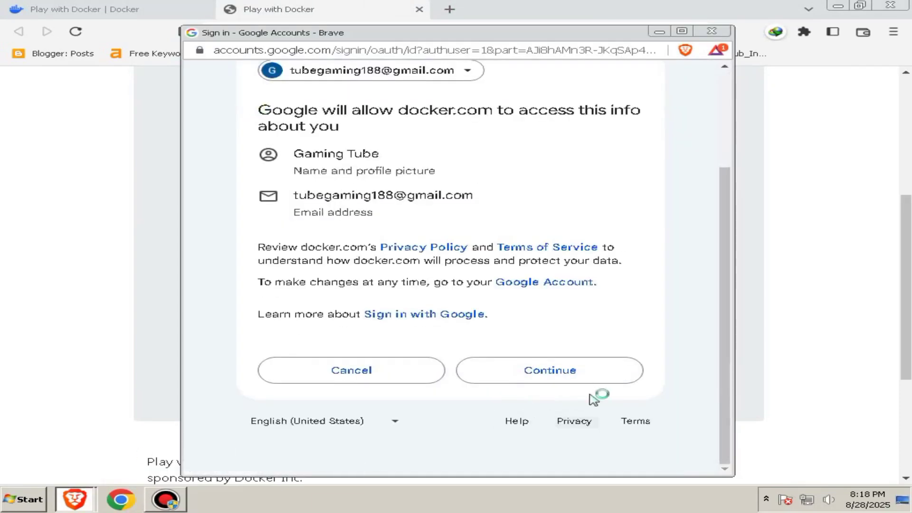
left_click(548, 370)
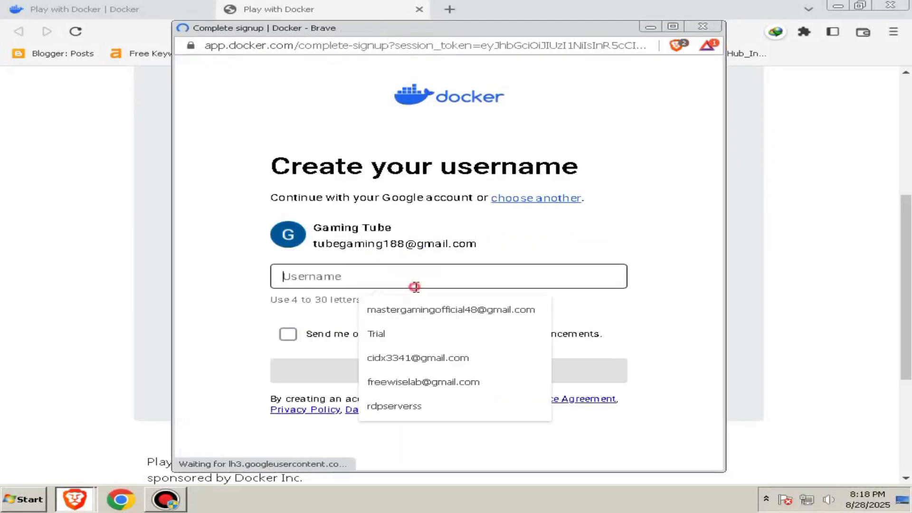
type("tl")
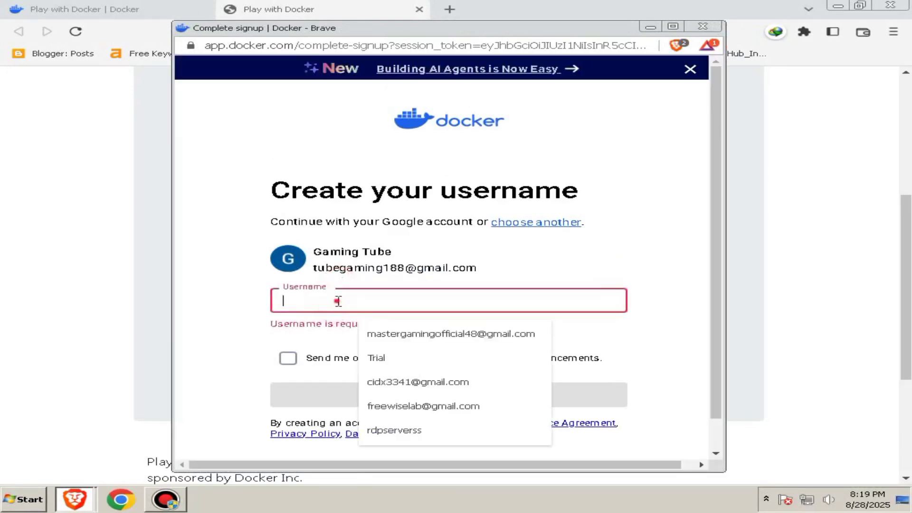
type("tl")
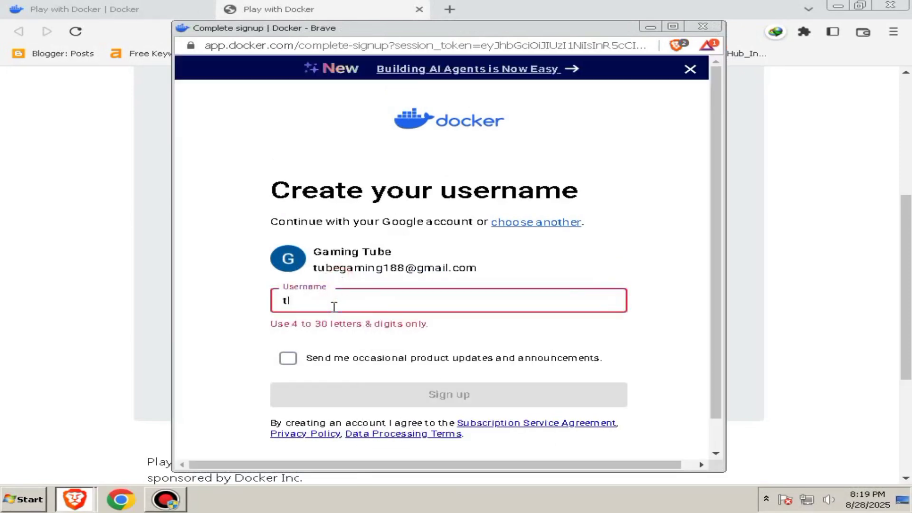
type("gx")
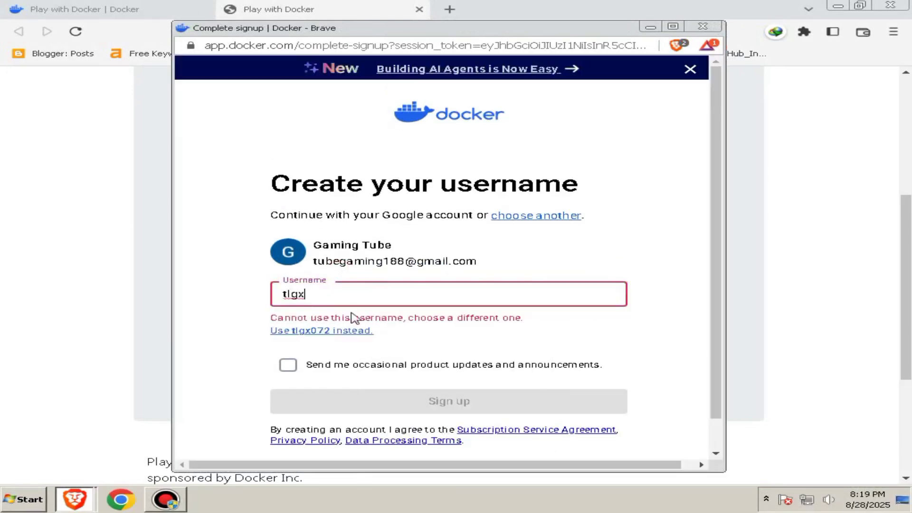
type("12")
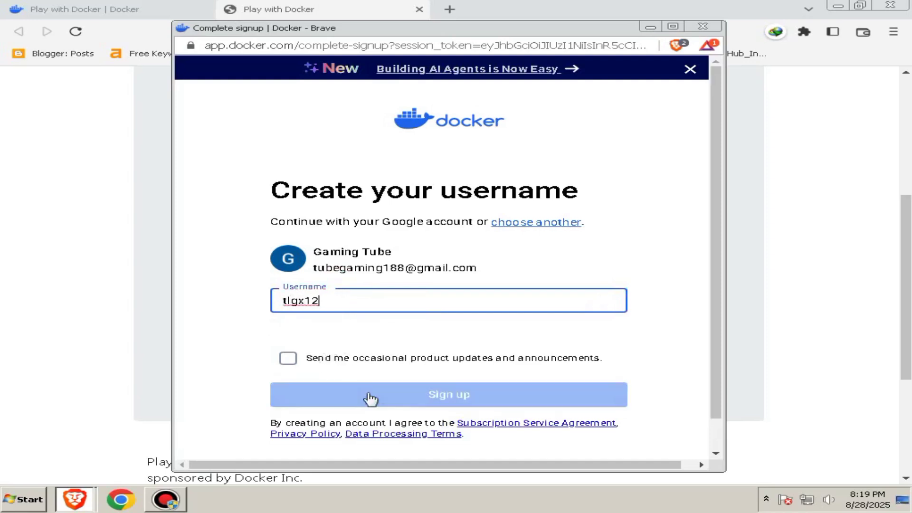
left_click(448, 395)
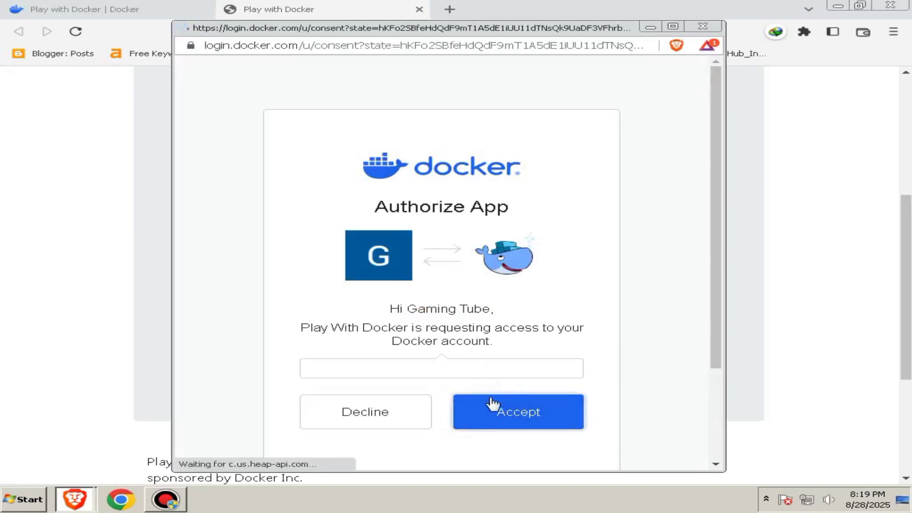
left_click(517, 412)
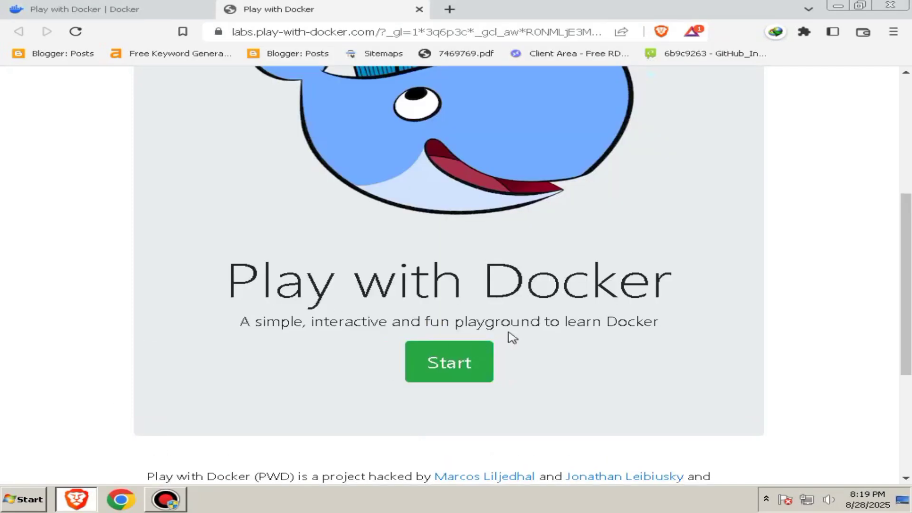
- Start a session, add the node1 instance, and shrink the browser to half screen
left_click(448, 361)
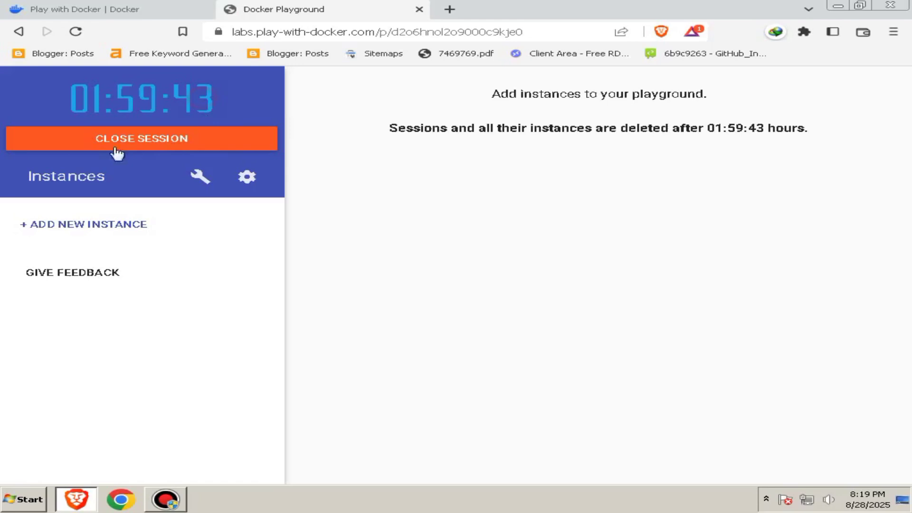
left_click(83, 224)
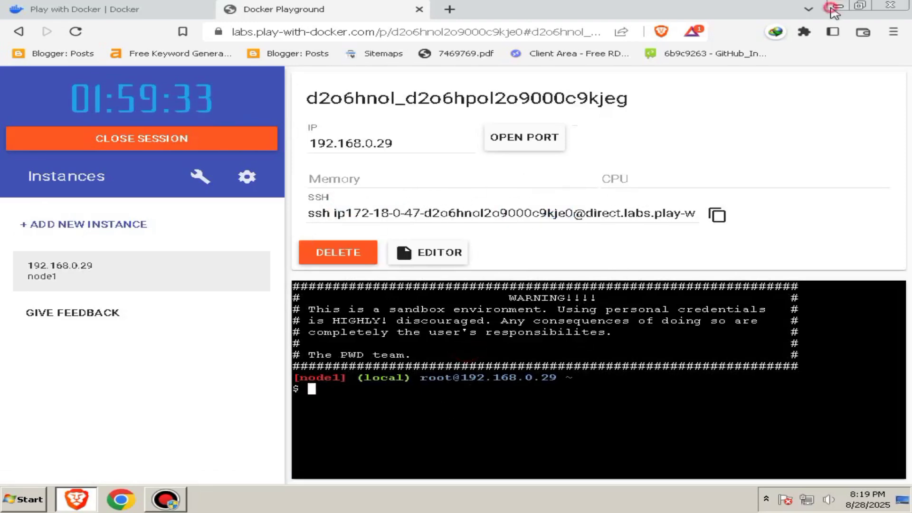
left_click(832, 6)
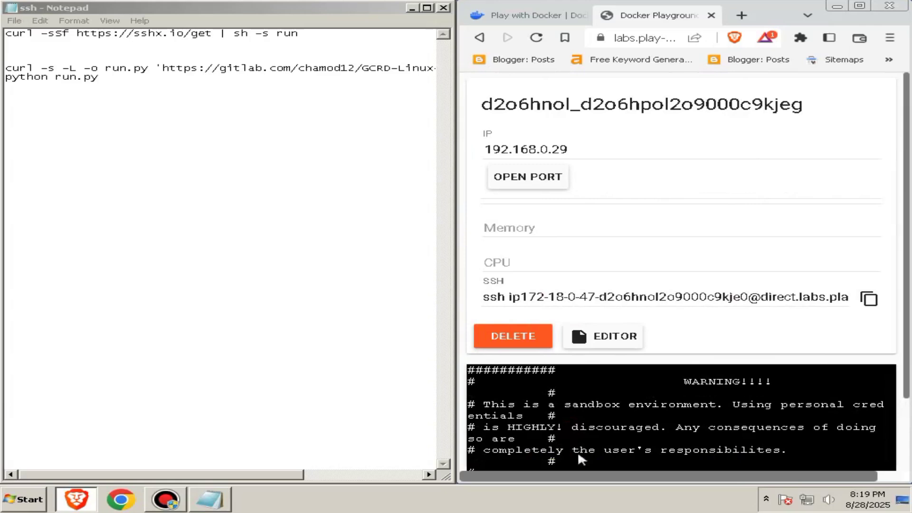
mouse_move(638, 359)
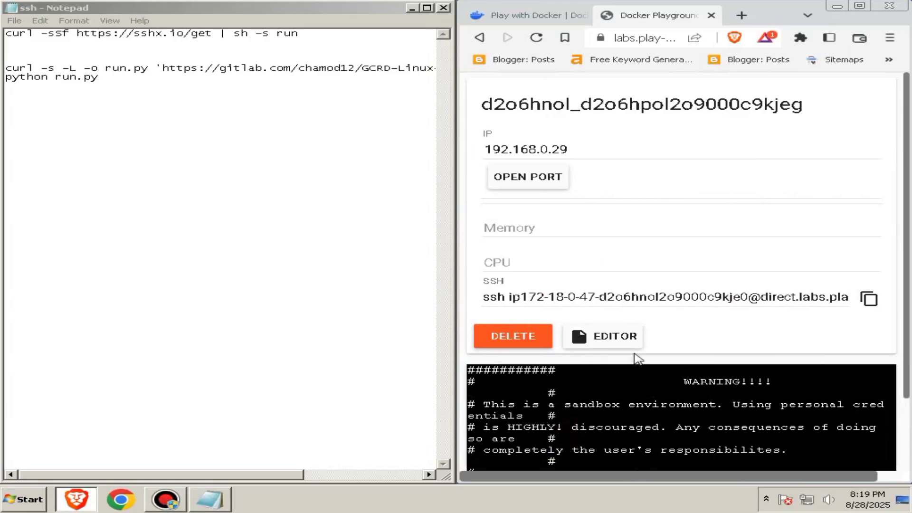
mouse_move(621, 442)
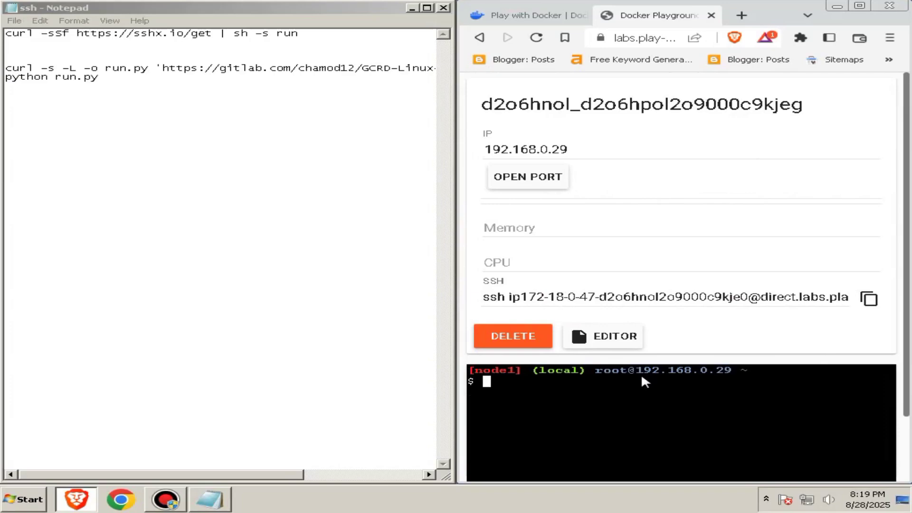
- Run the curl sshx install script in node1's terminal, then bring Notepad forward
type("curl -sSf https://sshx.io")
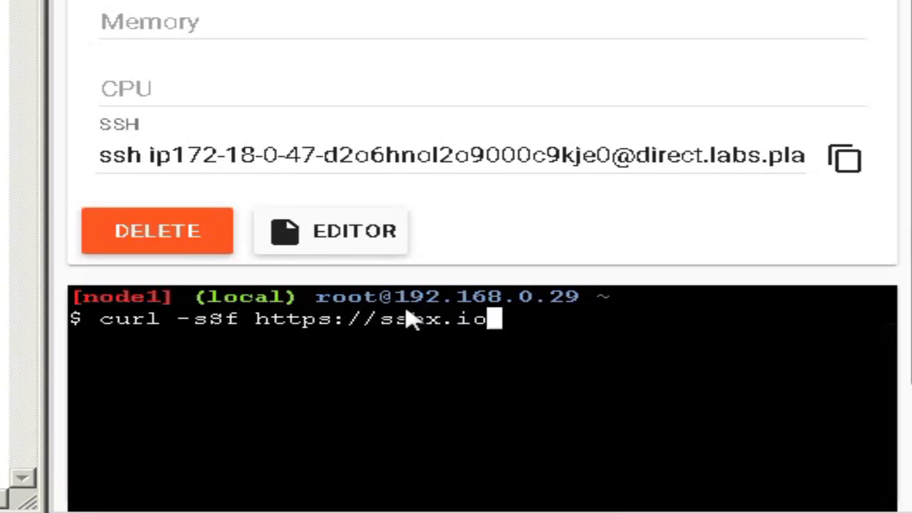
type("/get | sh -s run")
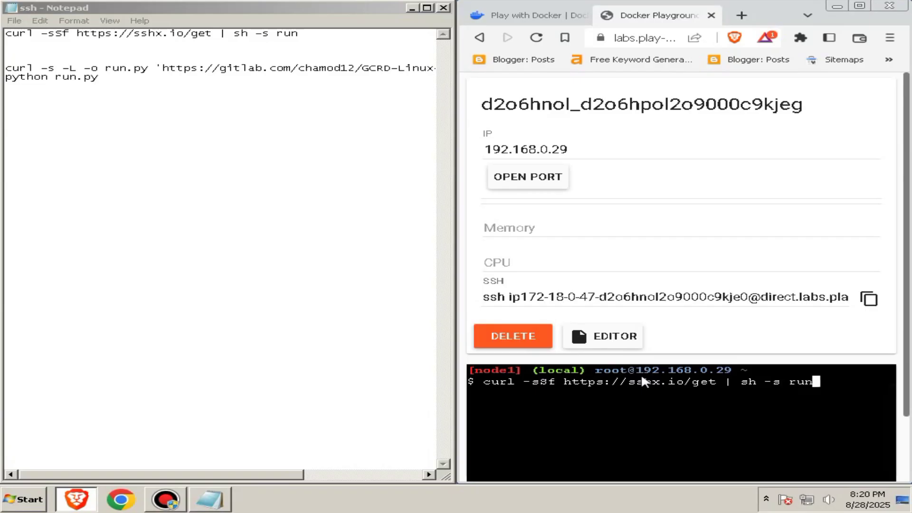
key("Return")
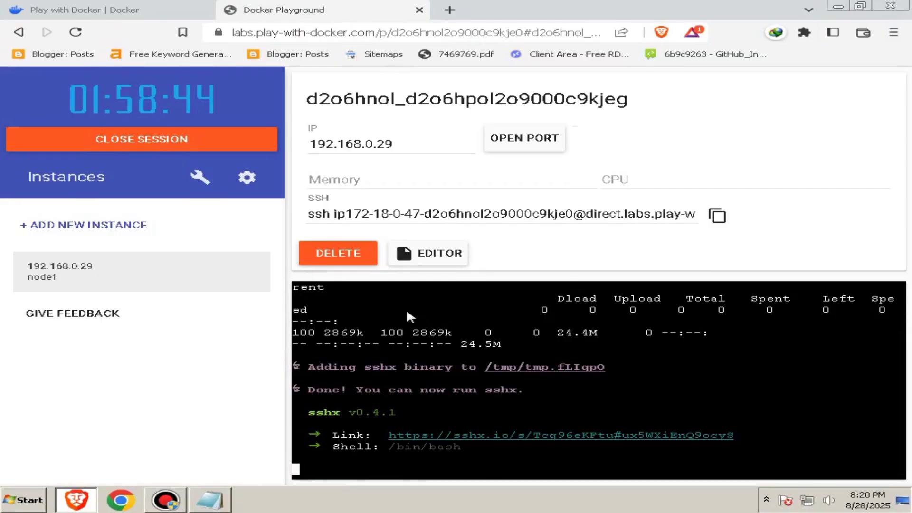
mouse_move(391, 255)
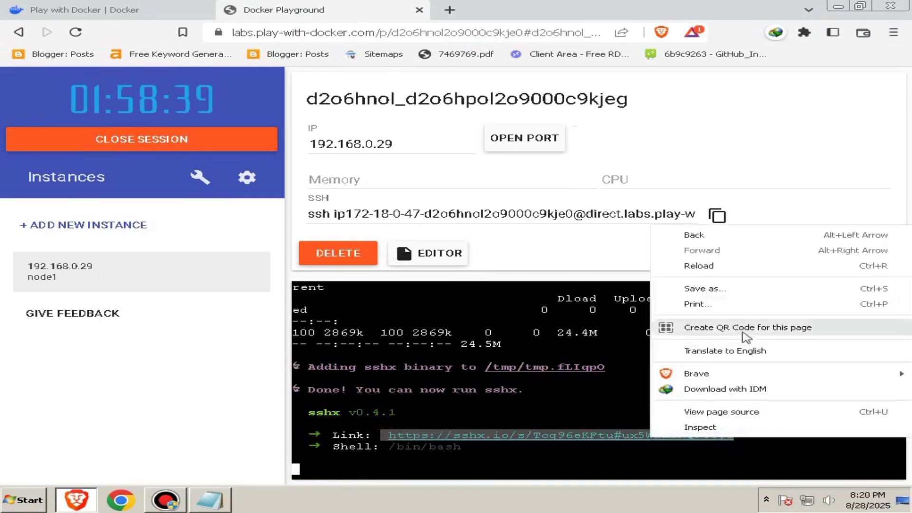
left_click(483, 451)
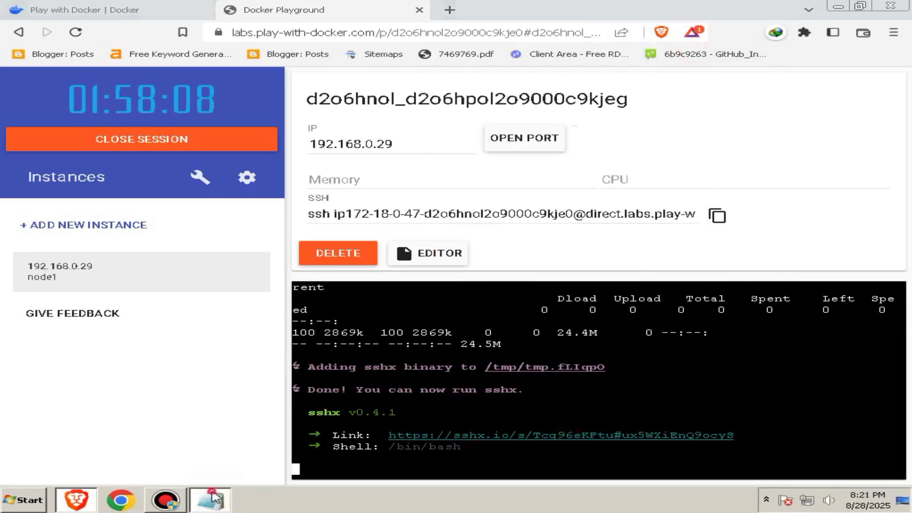
left_click(210, 499)
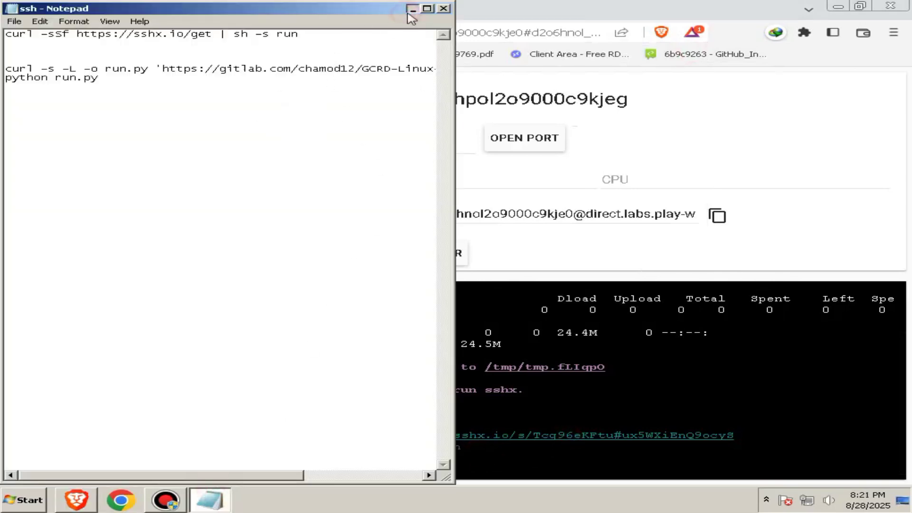
right_click(210, 499)
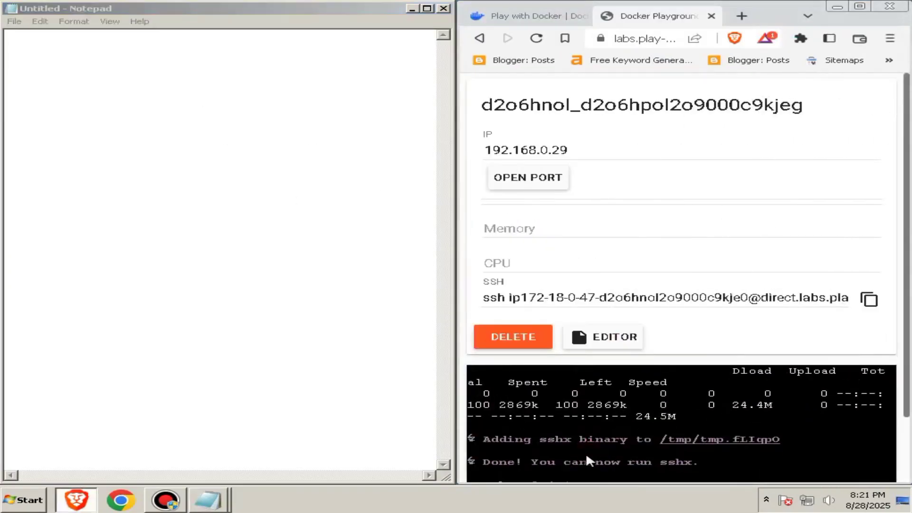
scroll("down", 3)
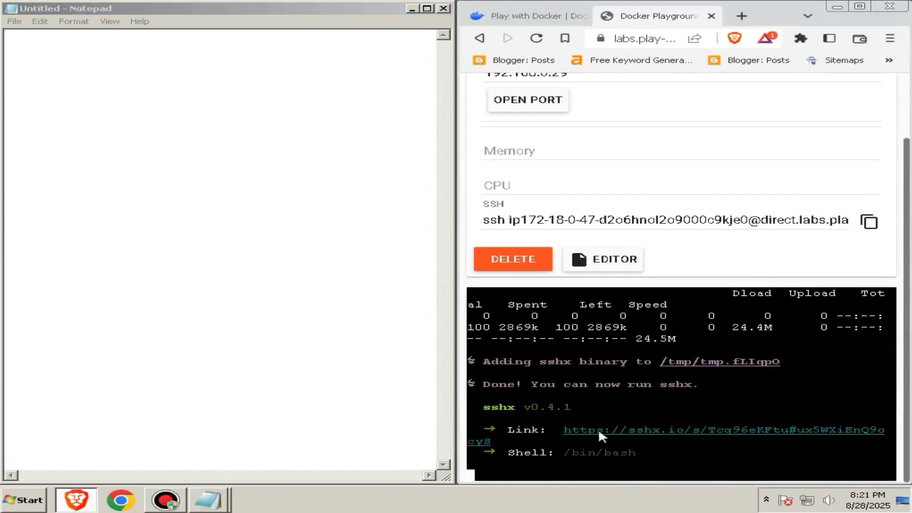
type("htt")
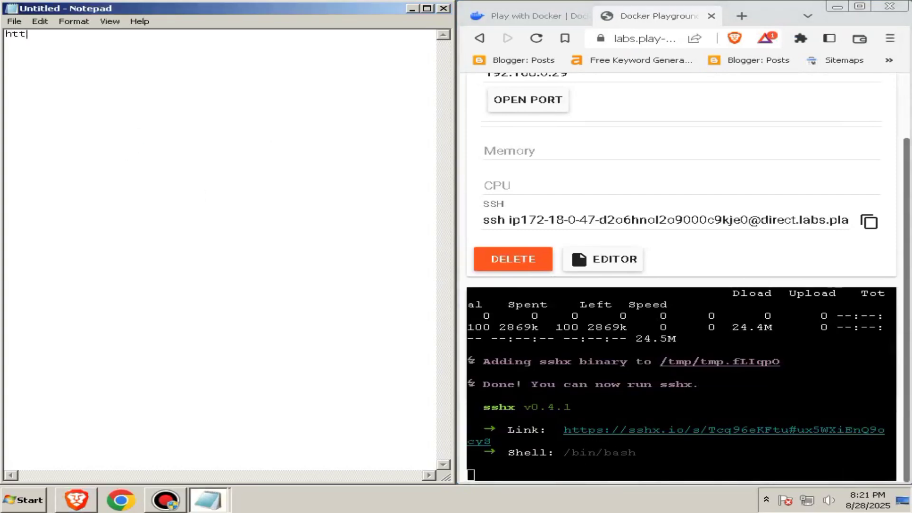
type("ps:/")
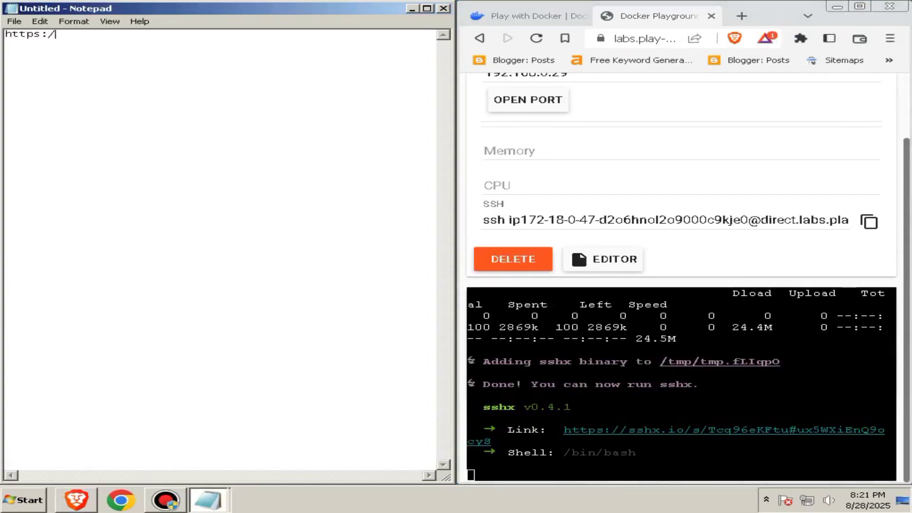
type("/sshx")
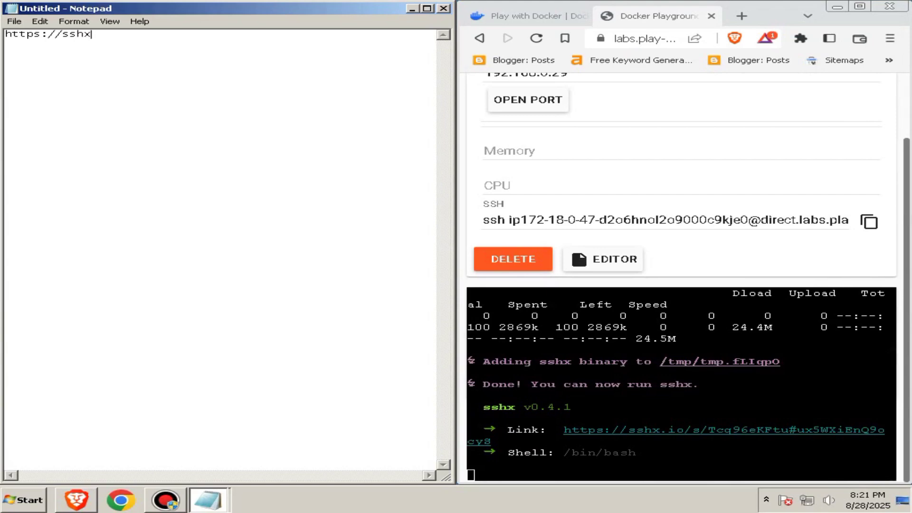
type(",")
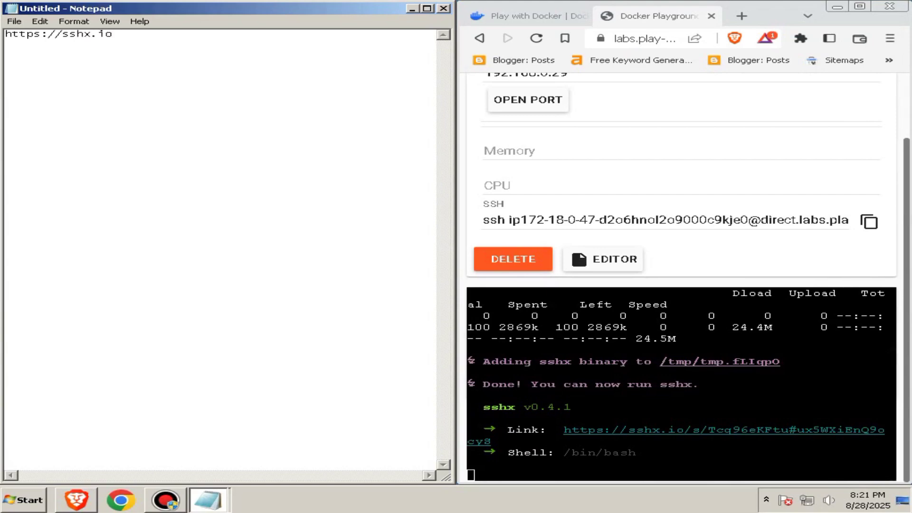
type("/s")
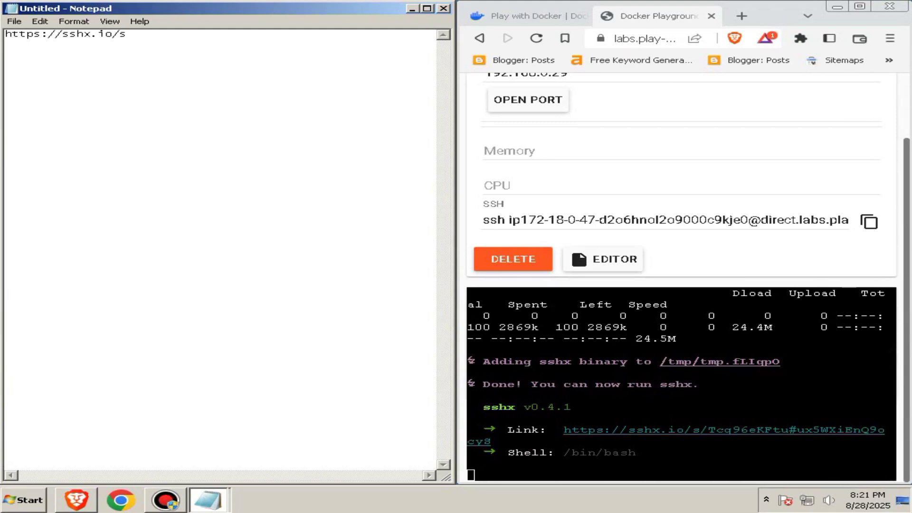
type("/T")
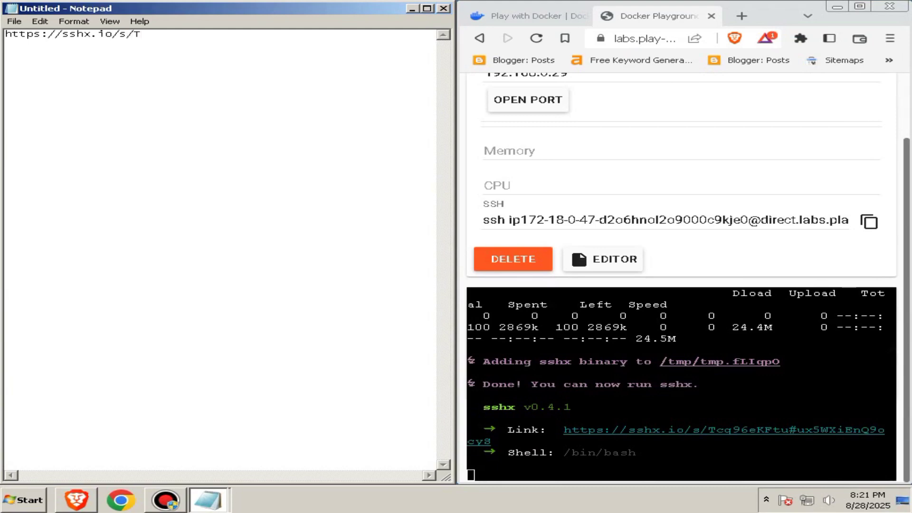
type("cq")
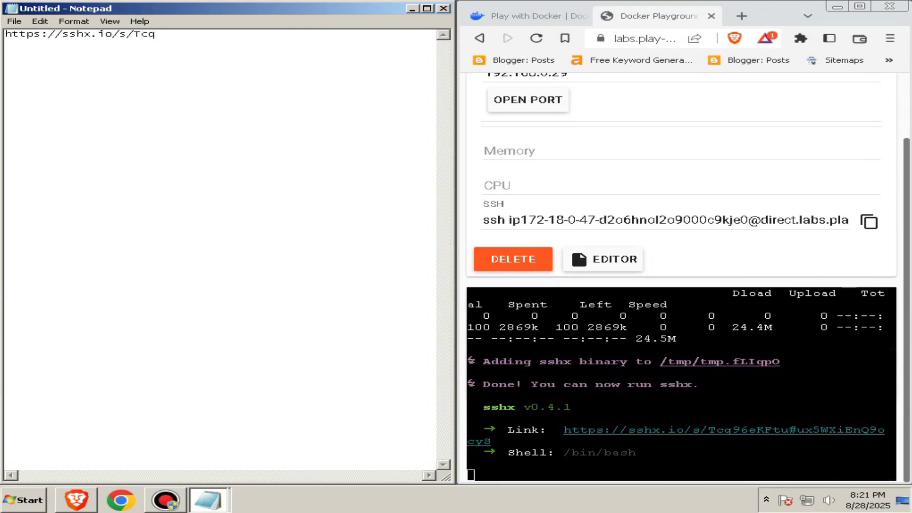
type("96e")
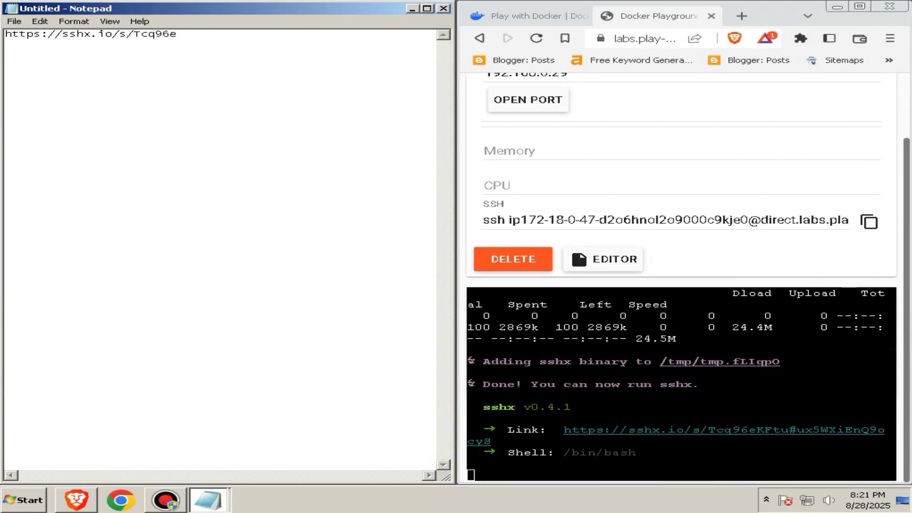
type("KF")
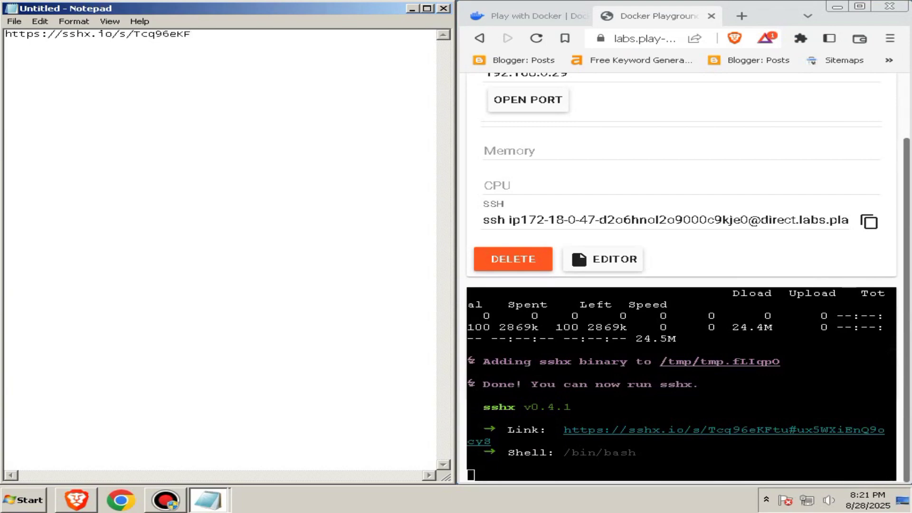
type("tu")
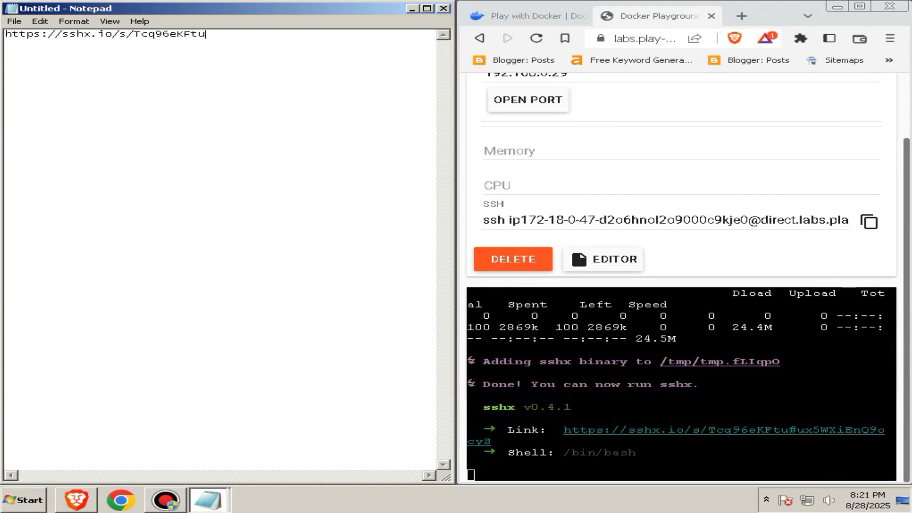
type("#ux")
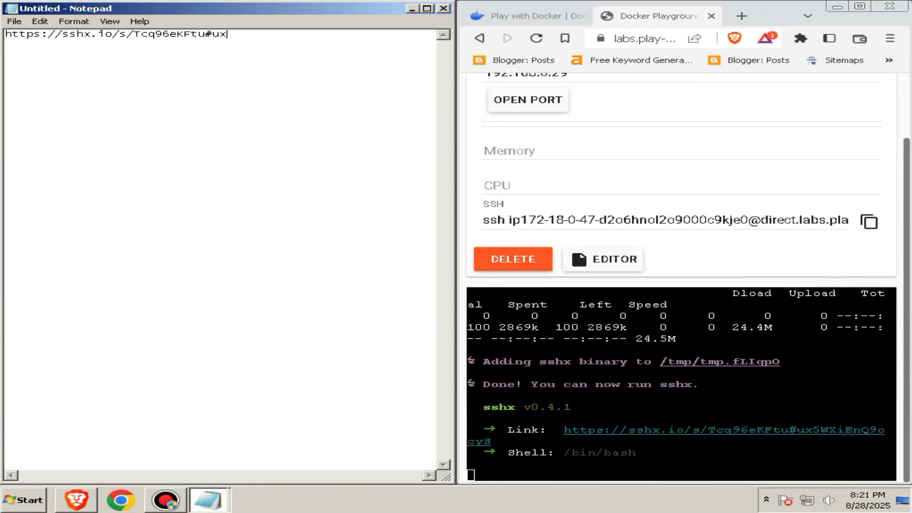
type("5")
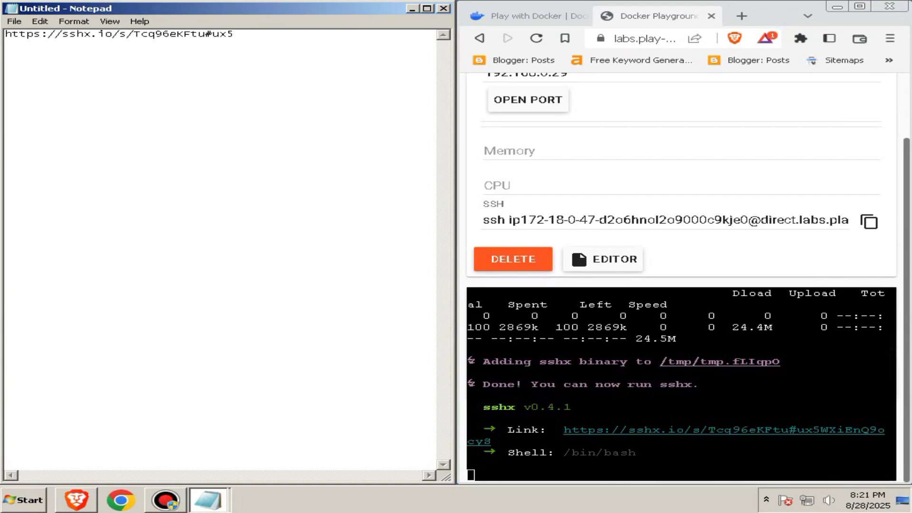
type("WXi")
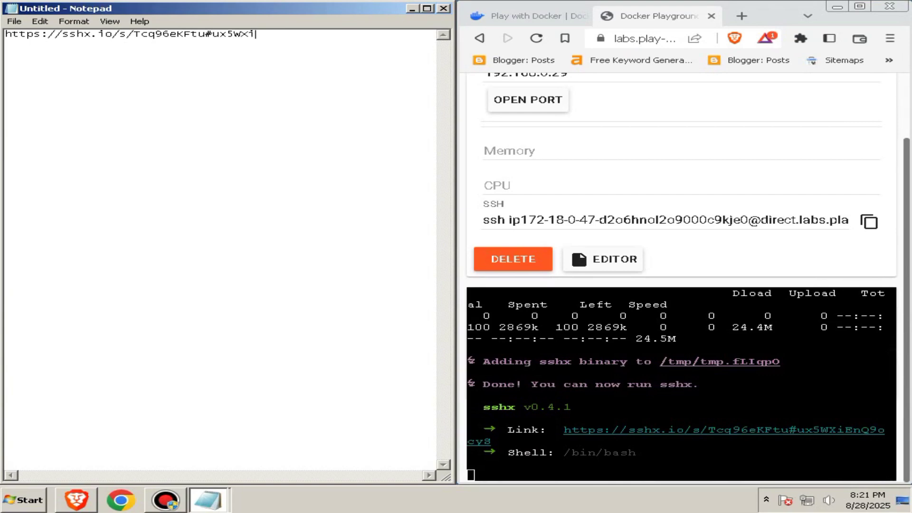
type("En")
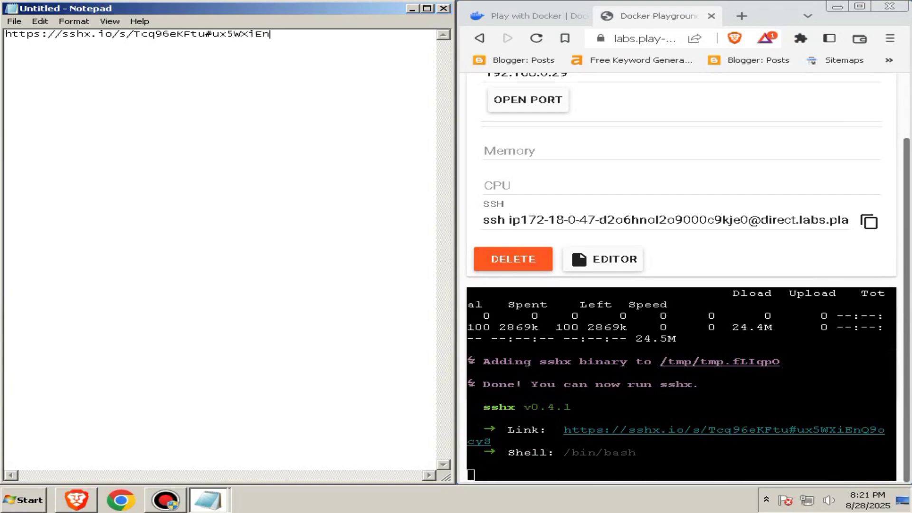
type("Q")
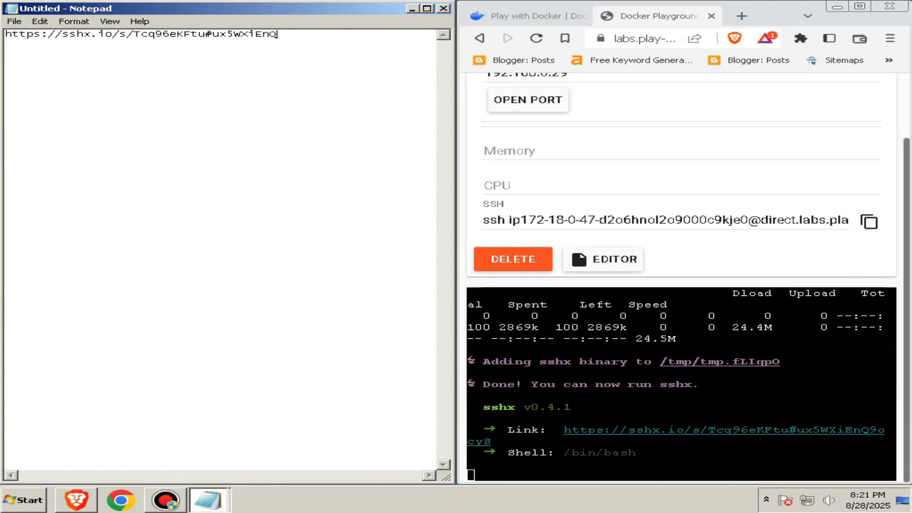
type("9o")
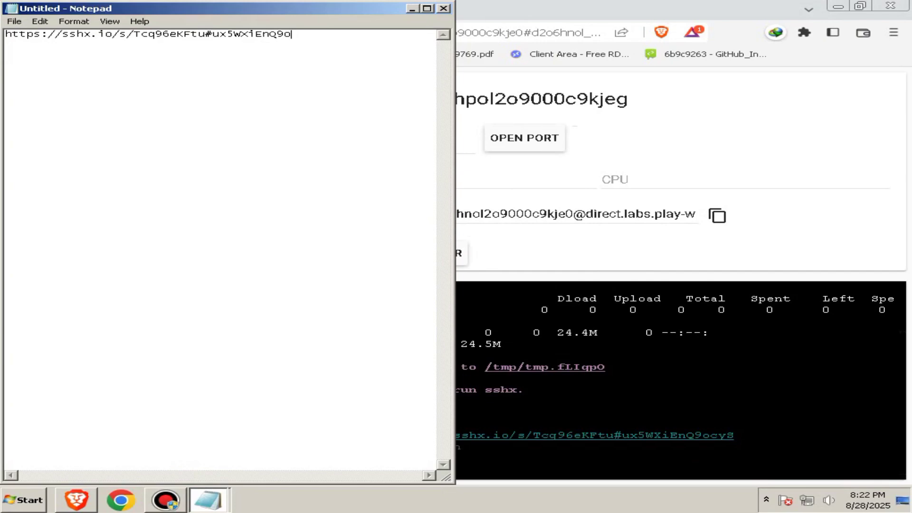
type("cy")
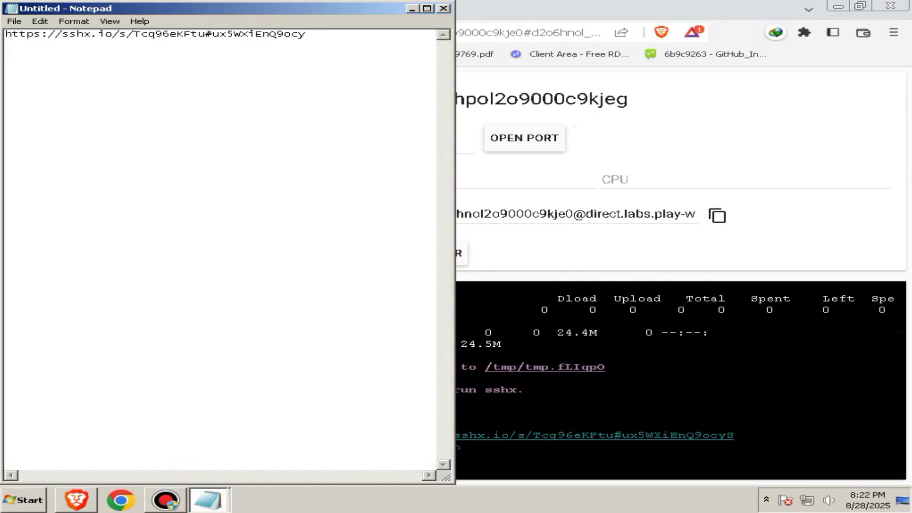
right_click(67, 38)
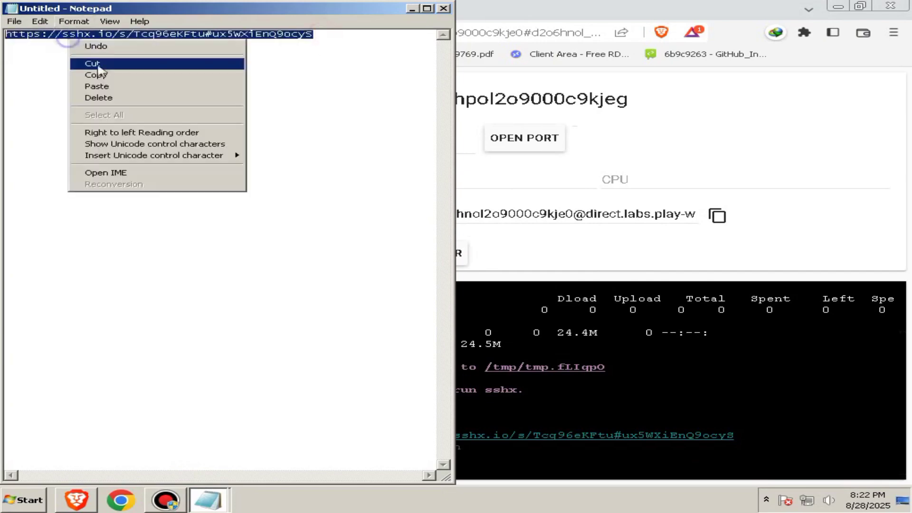
left_click(93, 63)
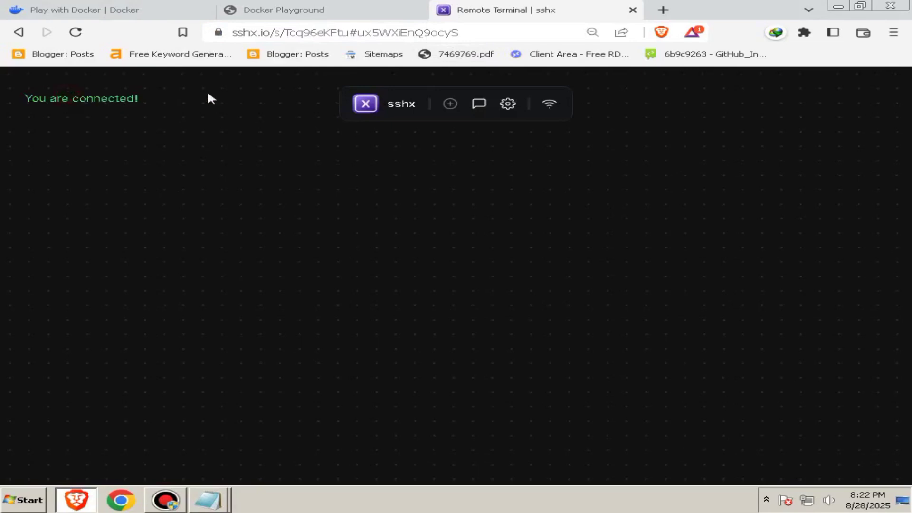
- Add a new remote terminal in the sshx session and enter sudo su
left_click(478, 103)
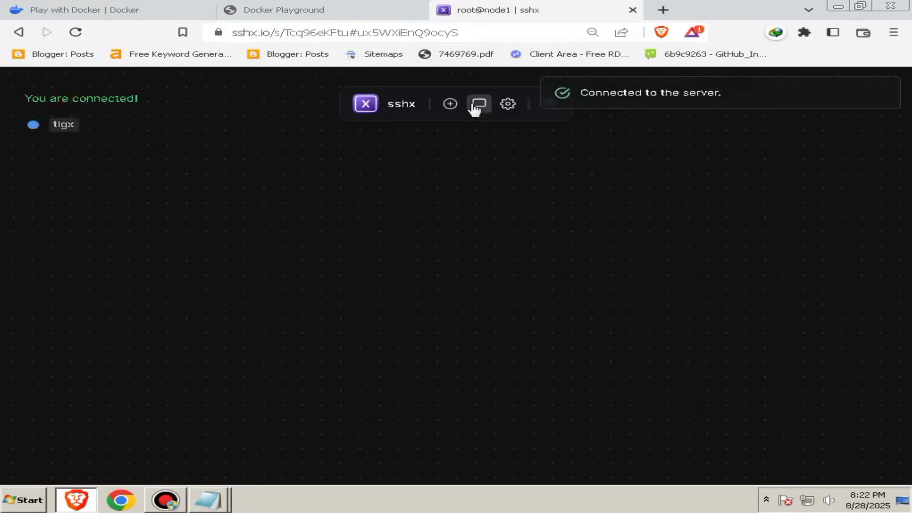
left_click(478, 104)
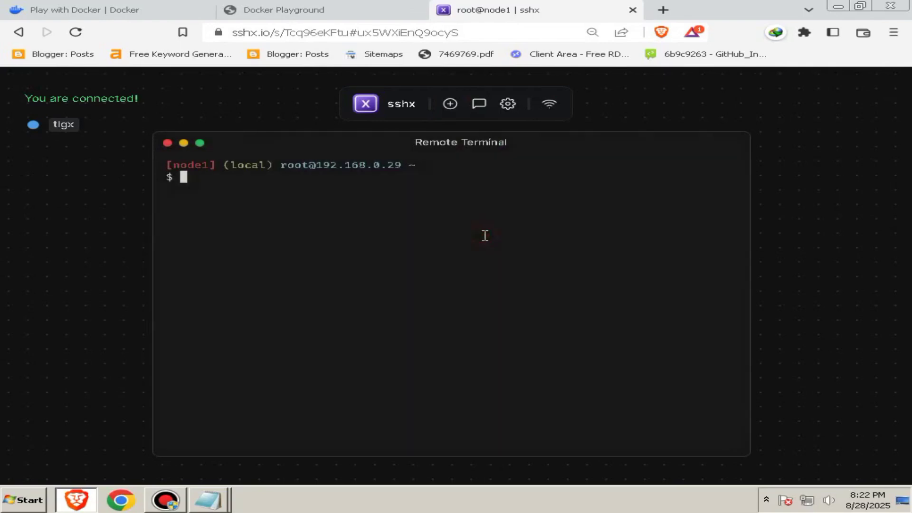
type("sudo su")
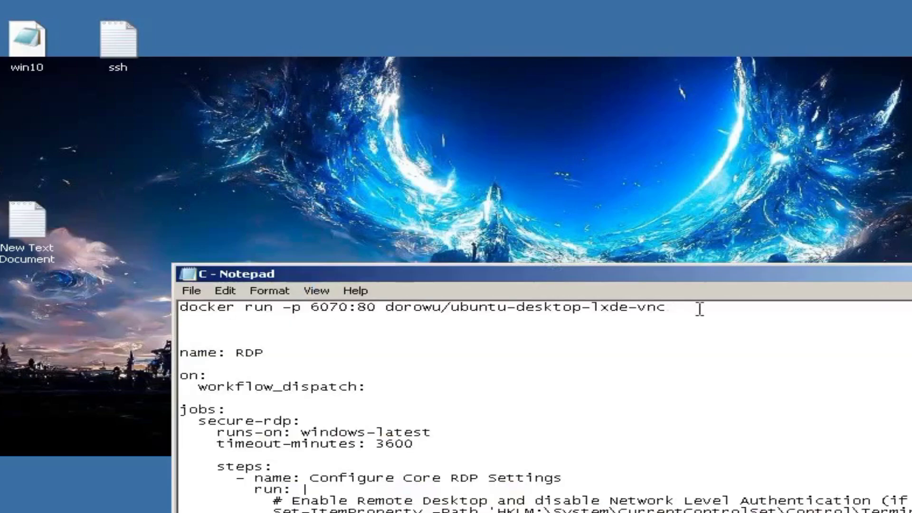
- Select the 'docker run -p 6070:80 dorowu/ubuntu-desktop-lxde-vnc' line in Notepad
triple_click(406, 306)
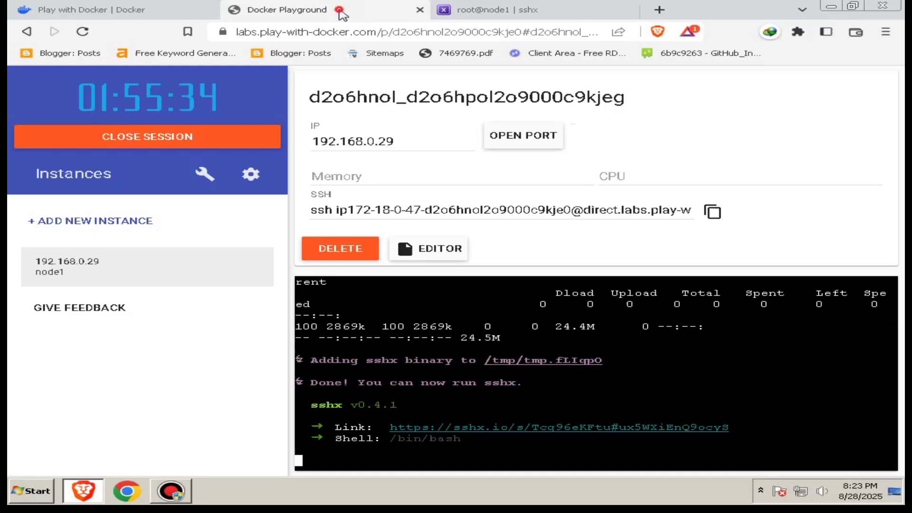
- Open port 6070 on node1, launching the novnc2 tab
left_click(521, 135)
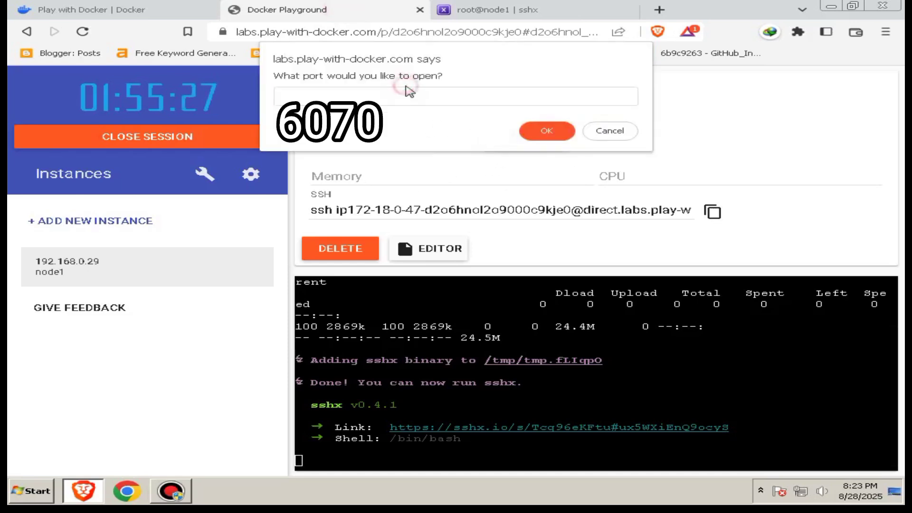
type("6070")
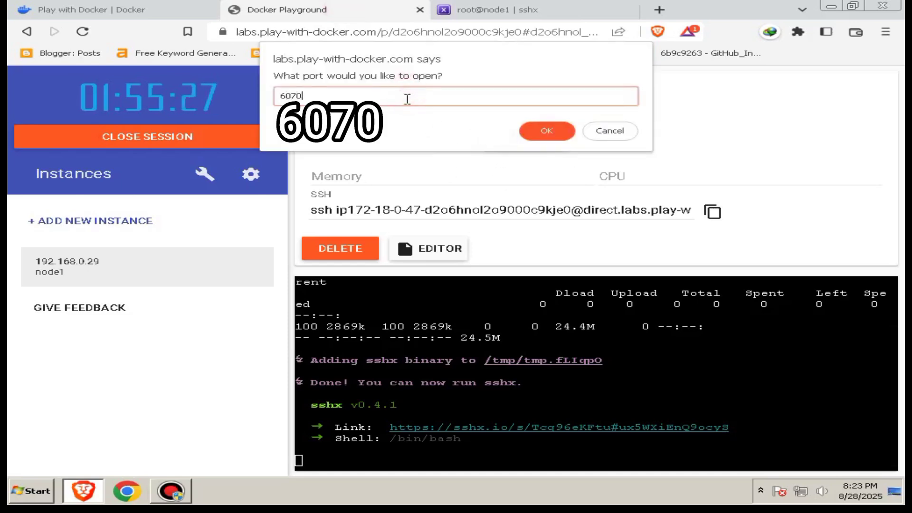
left_click(545, 130)
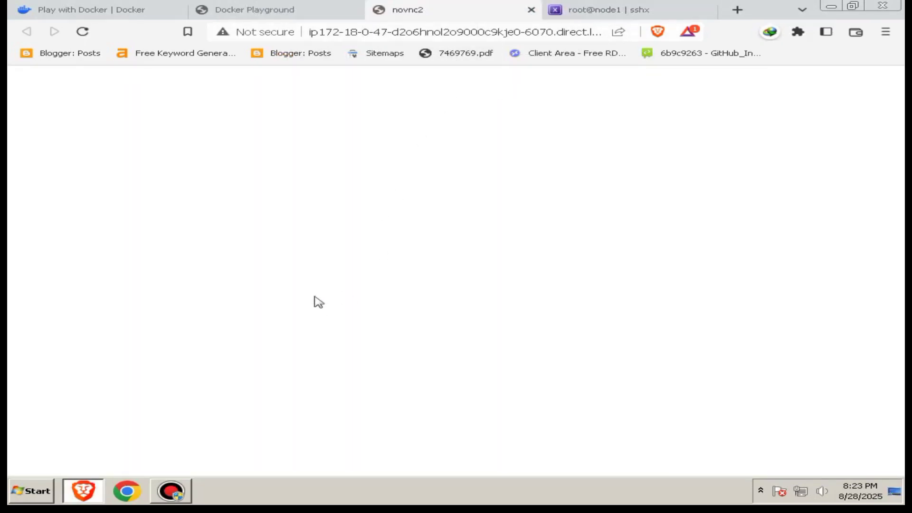
- Close the sshx tab and connect to the desktop from the novnc2 page
left_click(553, 10)
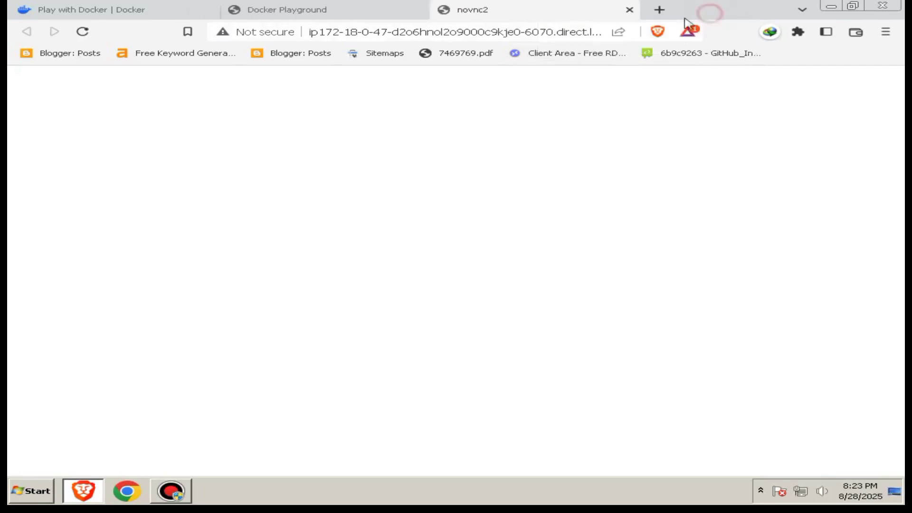
mouse_move(443, 157)
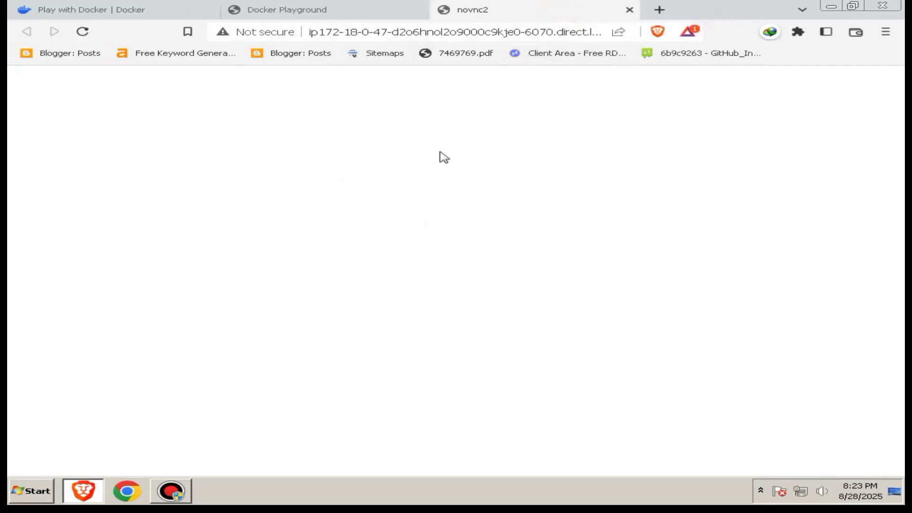
left_click(407, 196)
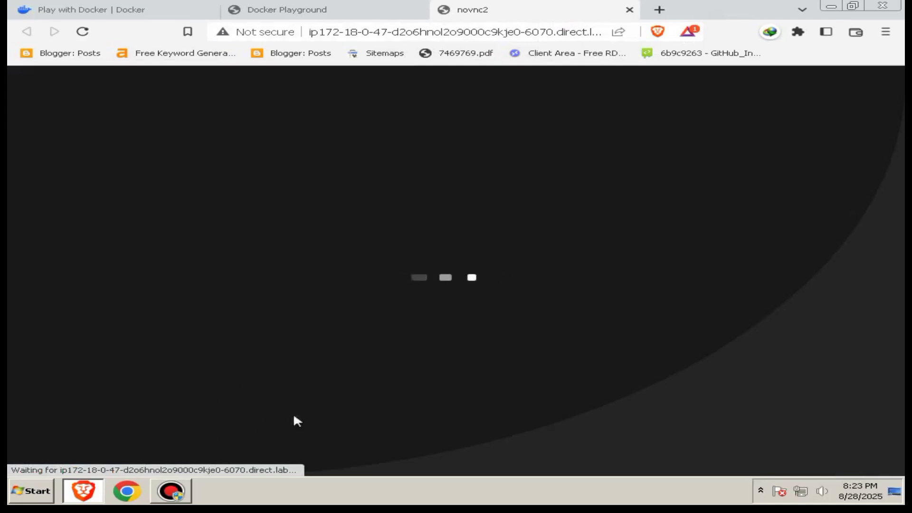
mouse_move(373, 284)
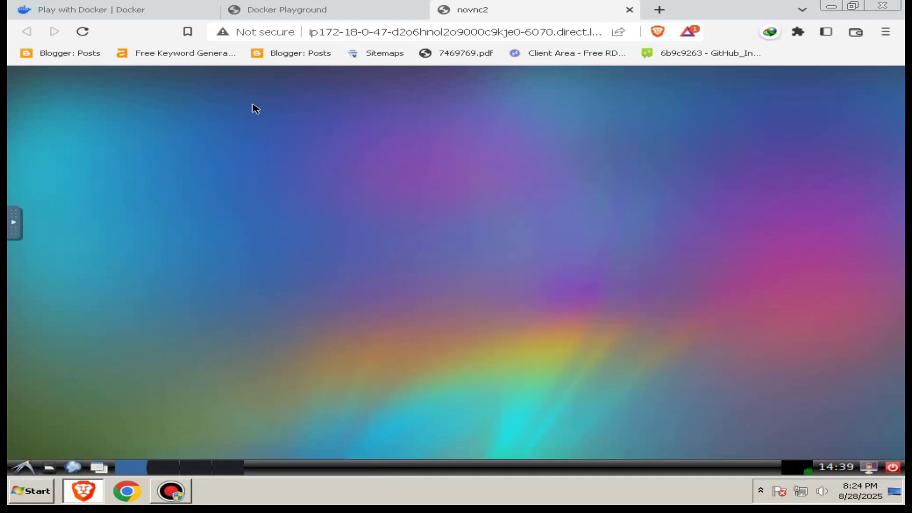
mouse_move(484, 16)
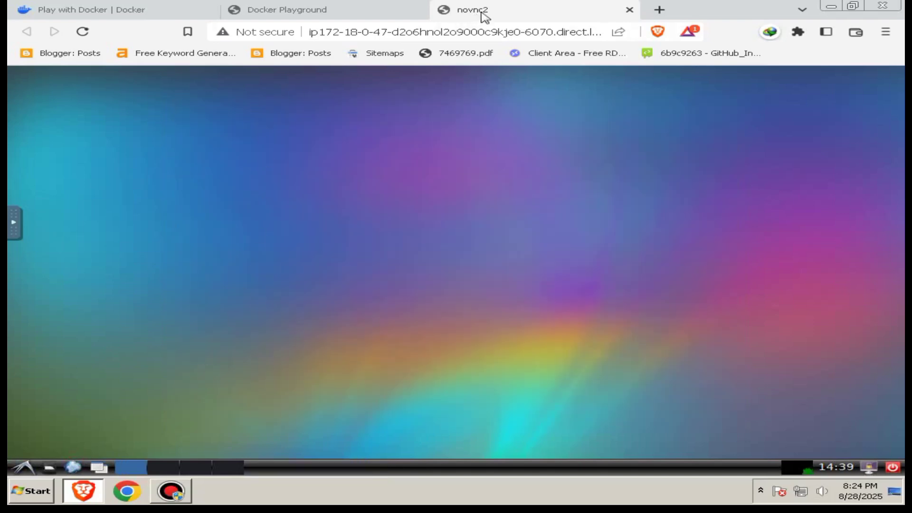
mouse_move(469, 314)
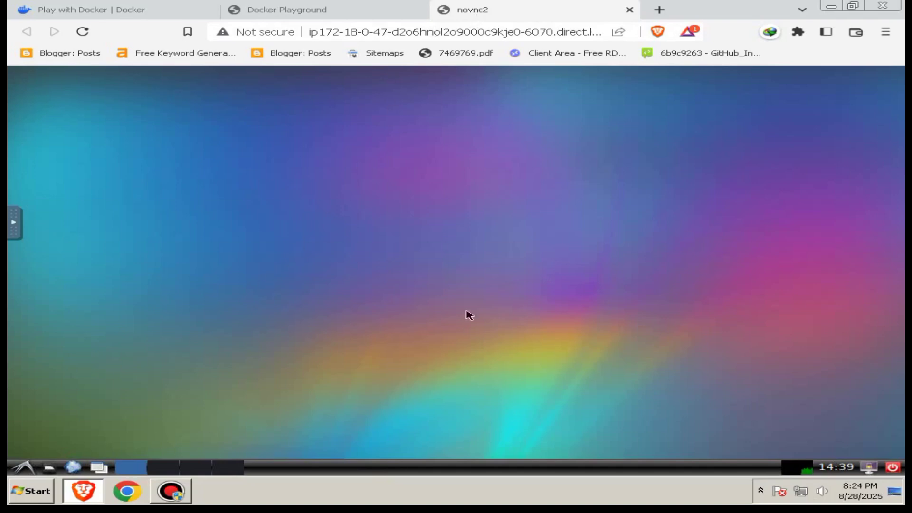
mouse_move(502, 202)
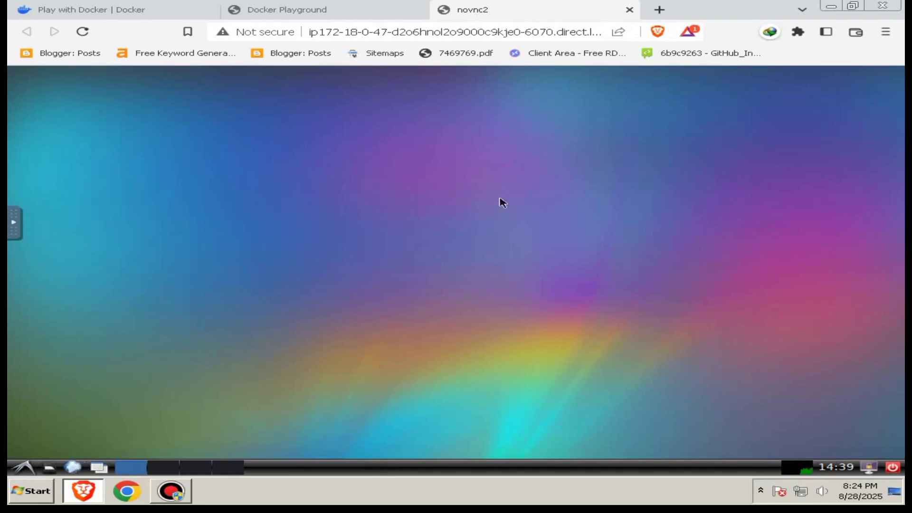
- Toggle the noVNC side panel, then launch Firefox from the LXDE bottom panel
left_click(13, 222)
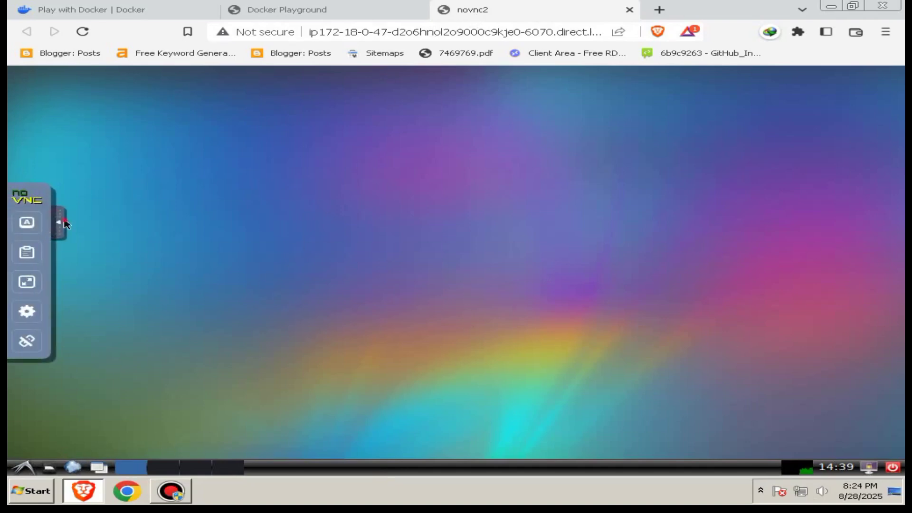
left_click(60, 223)
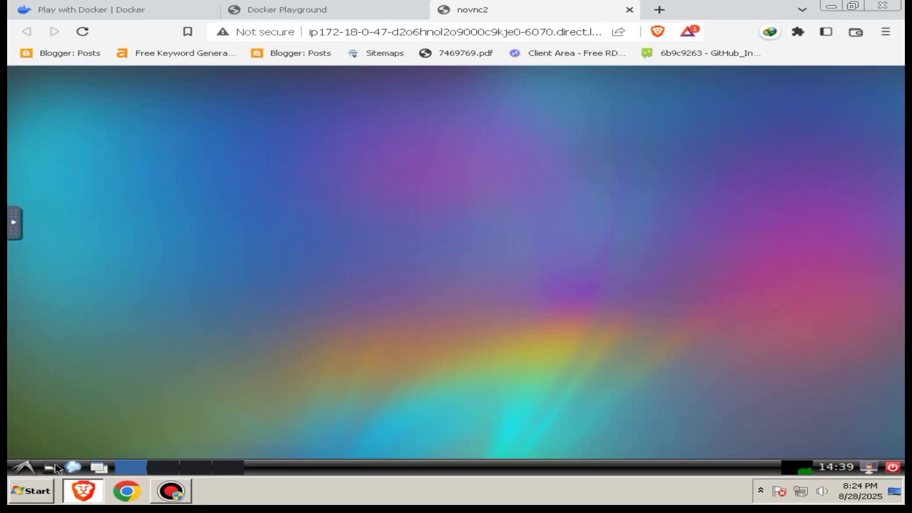
left_click(31, 490)
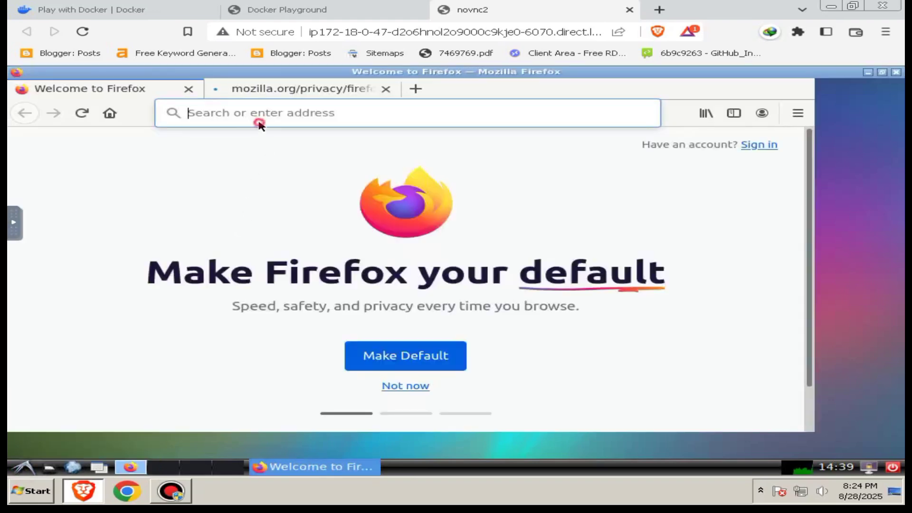
- Load fast.com to run the speed test to 1.0 Gbps and close the Firefox privacy notice tab
type("fast")
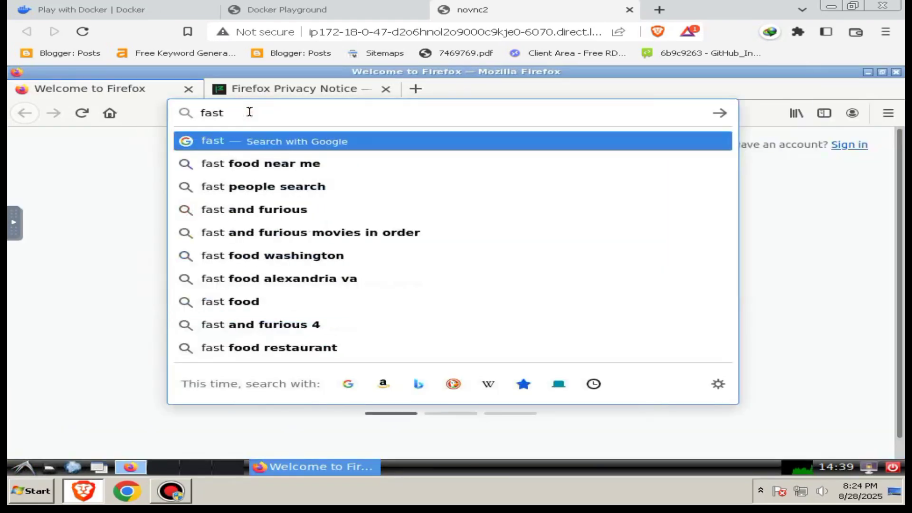
type(".xom")
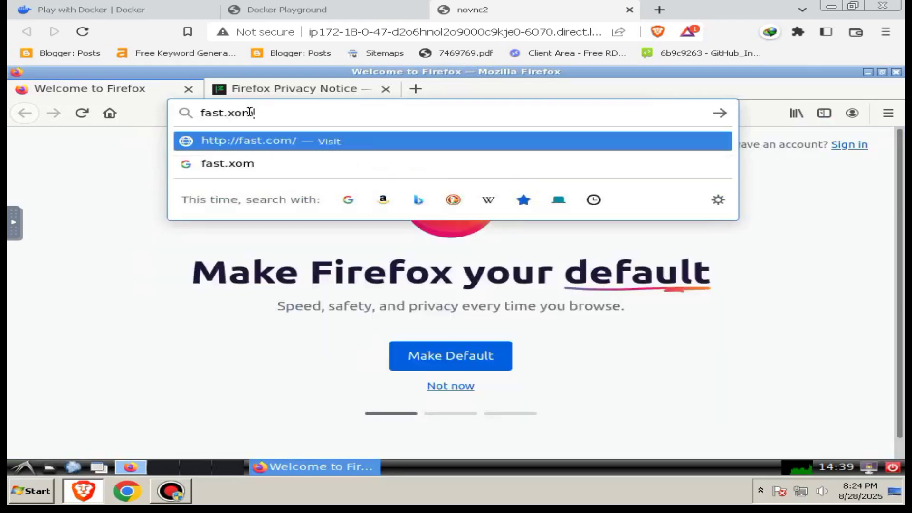
type("fastcom")
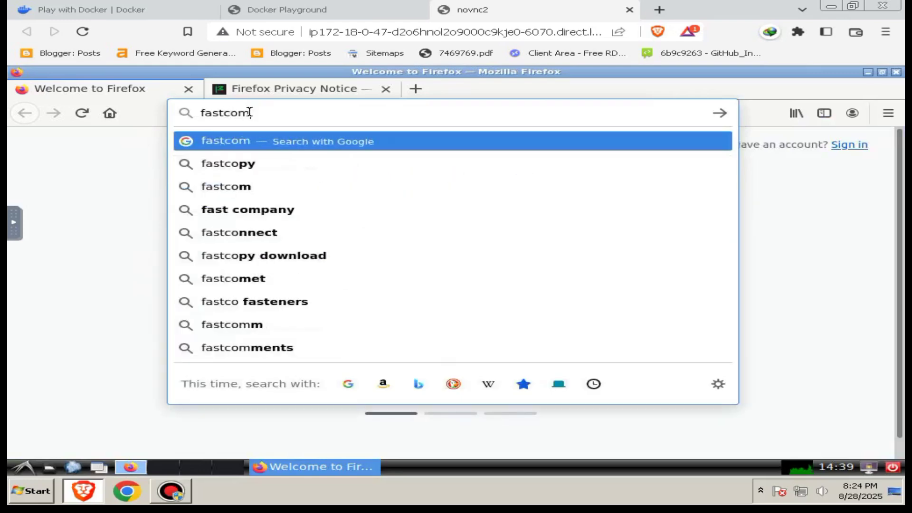
key("BackSpace")
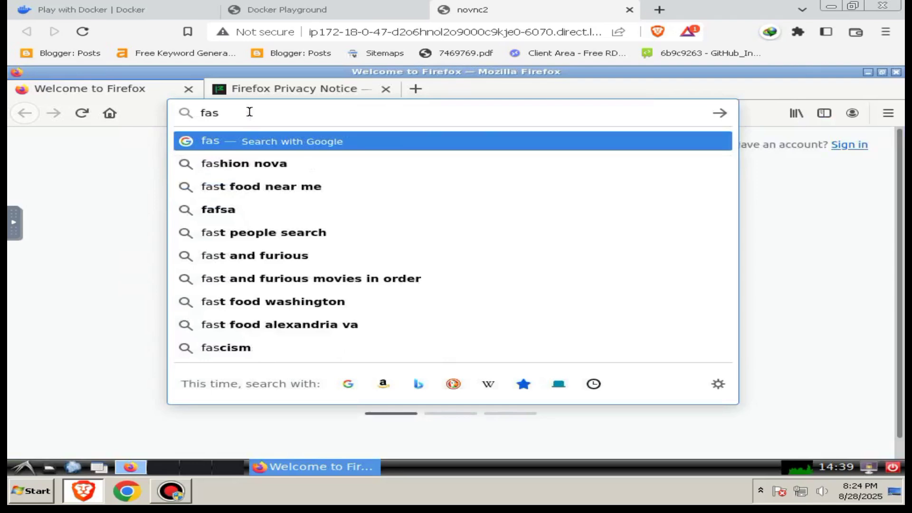
key("Return")
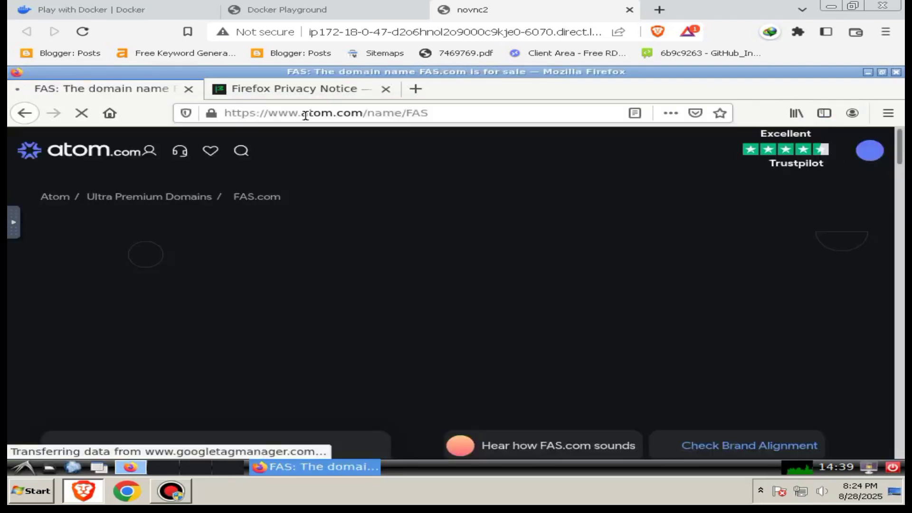
type("fast")
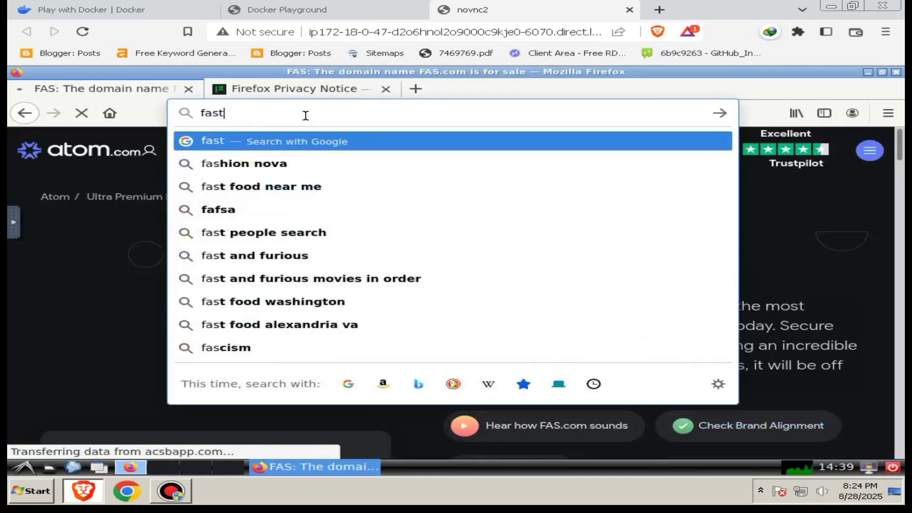
type(".com")
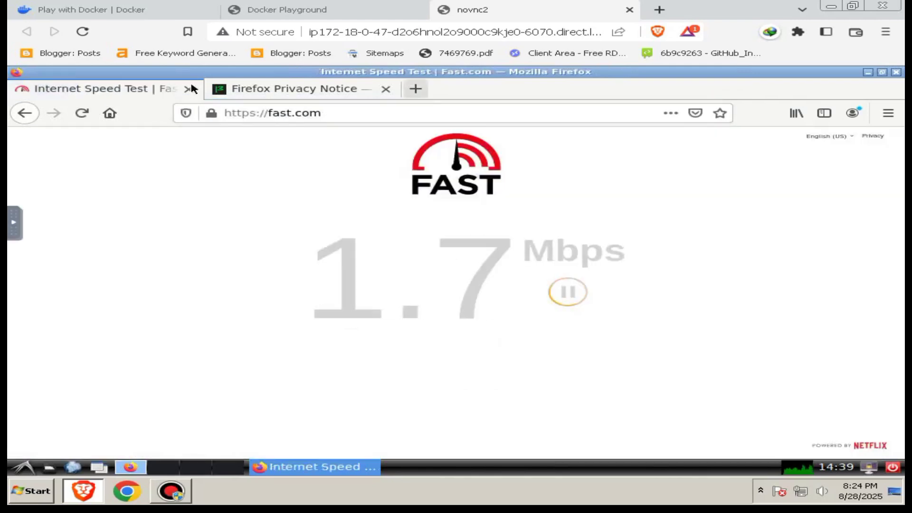
left_click(385, 88)
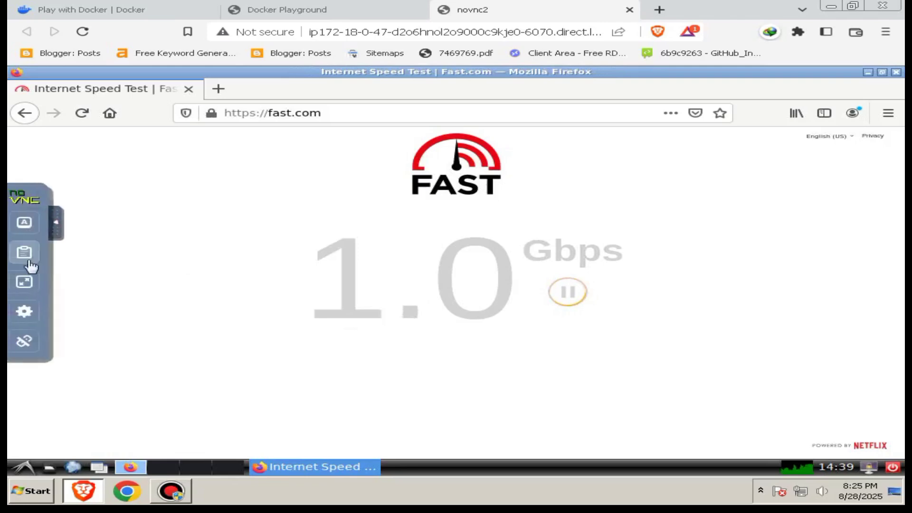
- Hide the noVNC sidebar and launch LXTerminal from the LXDE menu's System Tools
left_click(56, 222)
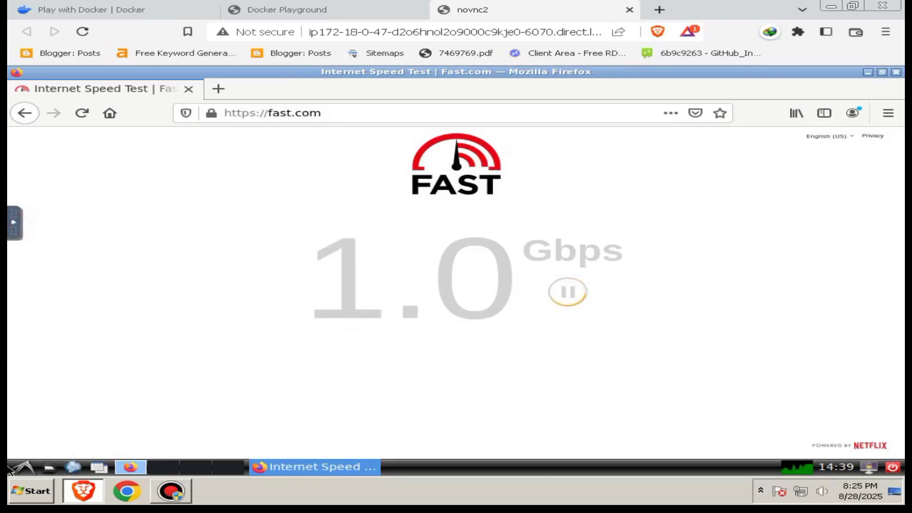
left_click(30, 490)
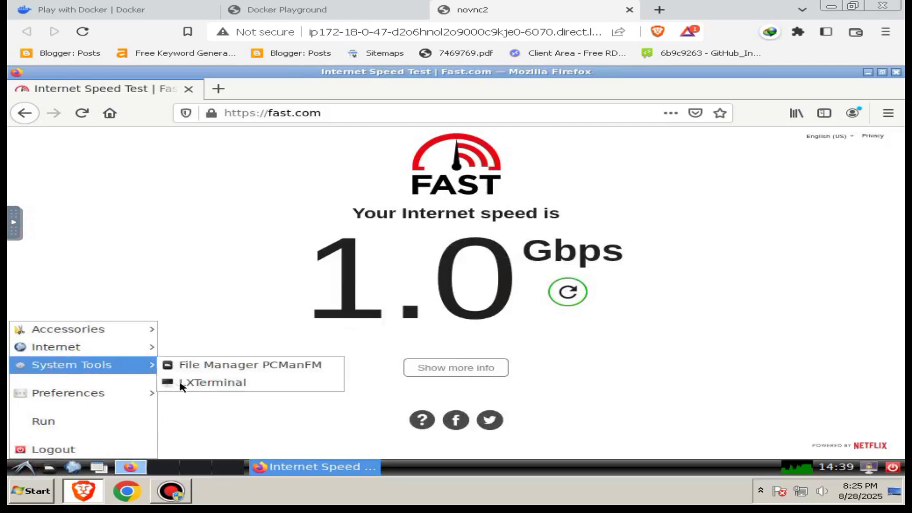
left_click(213, 382)
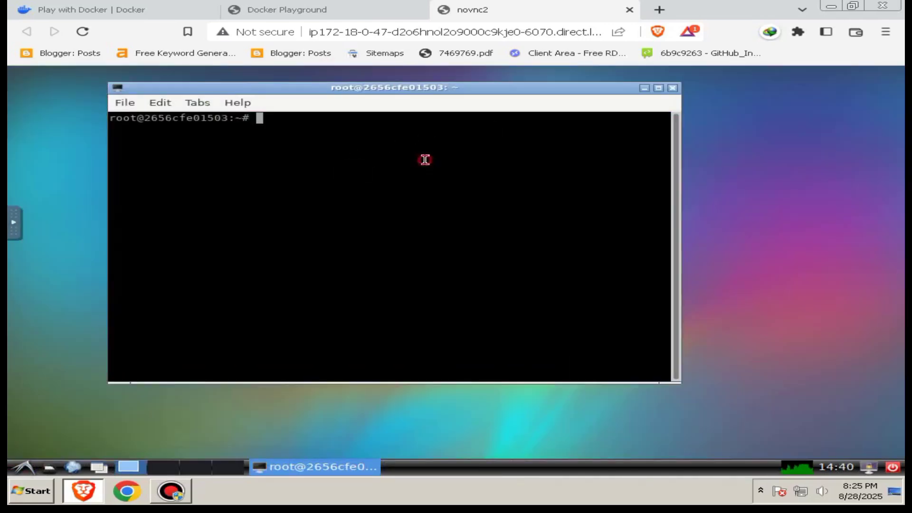
mouse_move(425, 160)
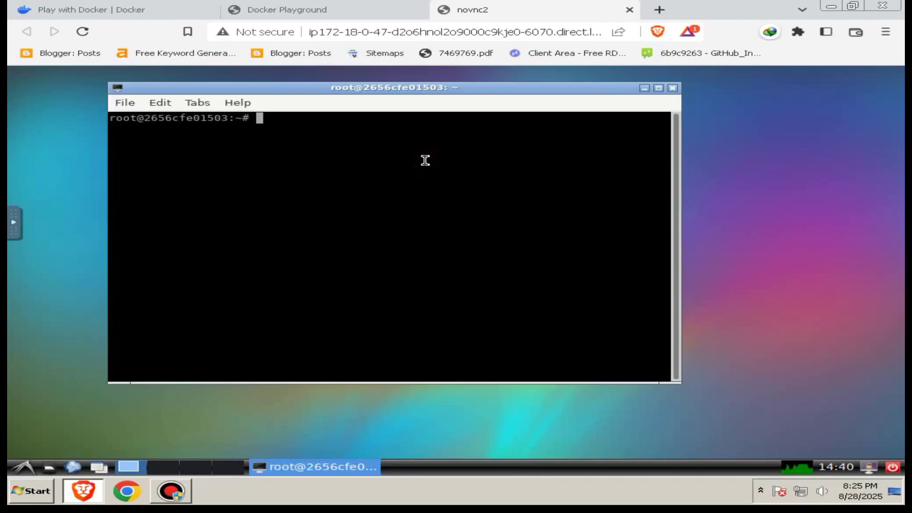
- Run 'apt install neofetch', which fails to locate the package
type("apt install")
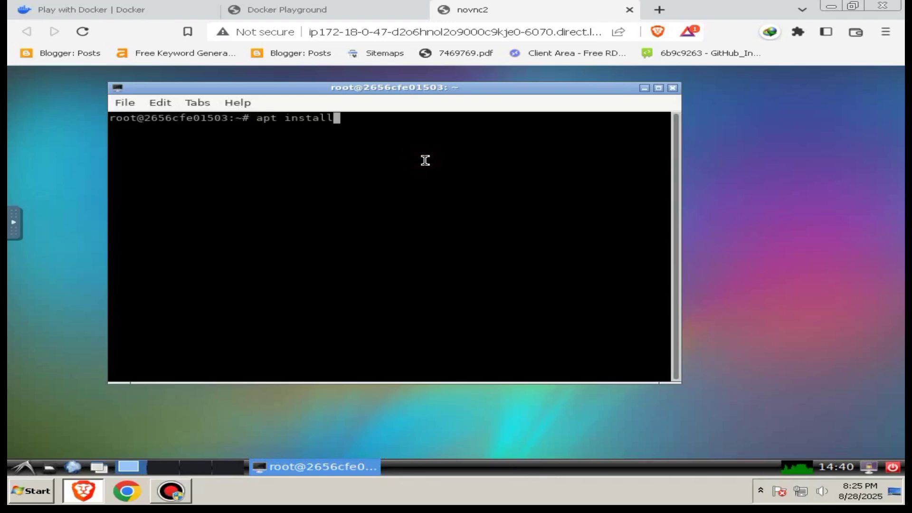
type("neofetch")
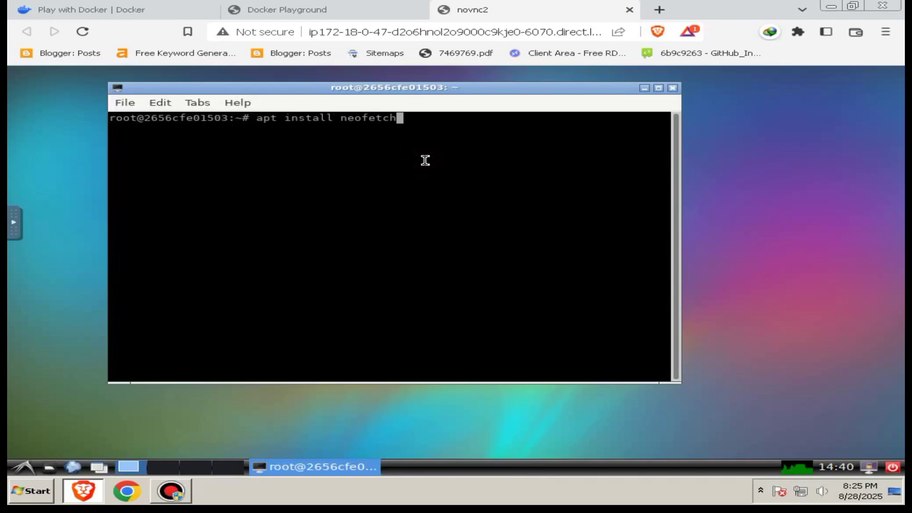
key("Return")
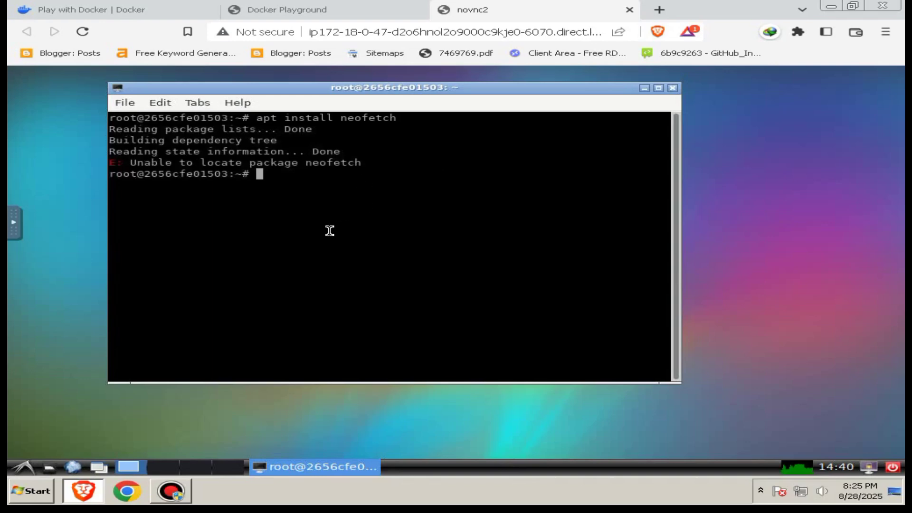
- Retry with 'sudo apt install neofetch', which also fails, then start typing 'free'
type("sudo")
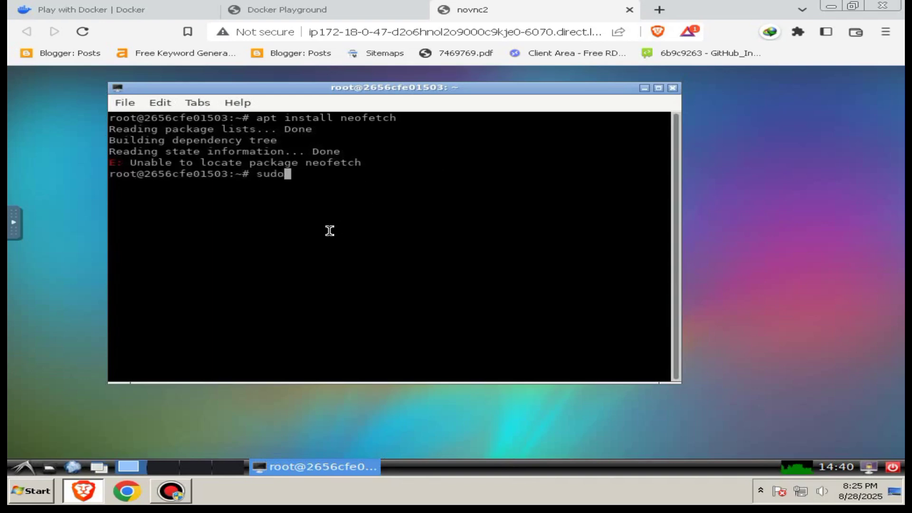
type("a")
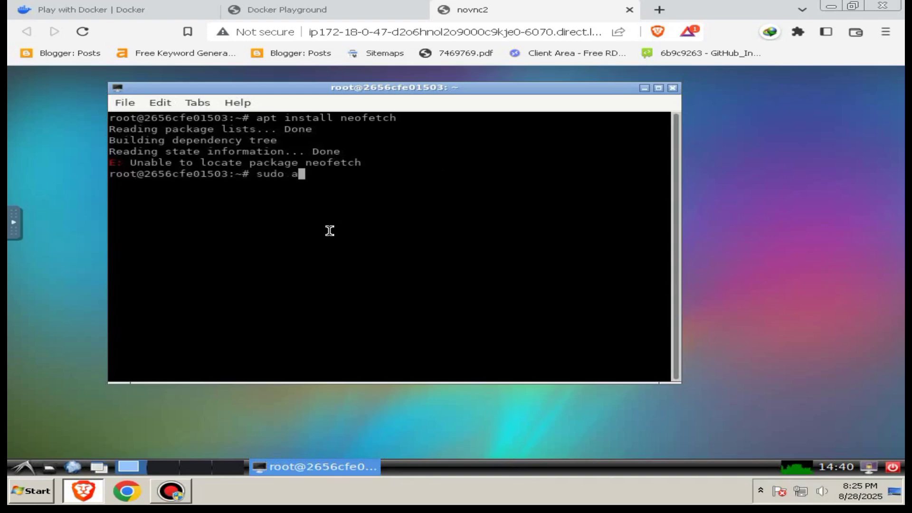
type("pt install")
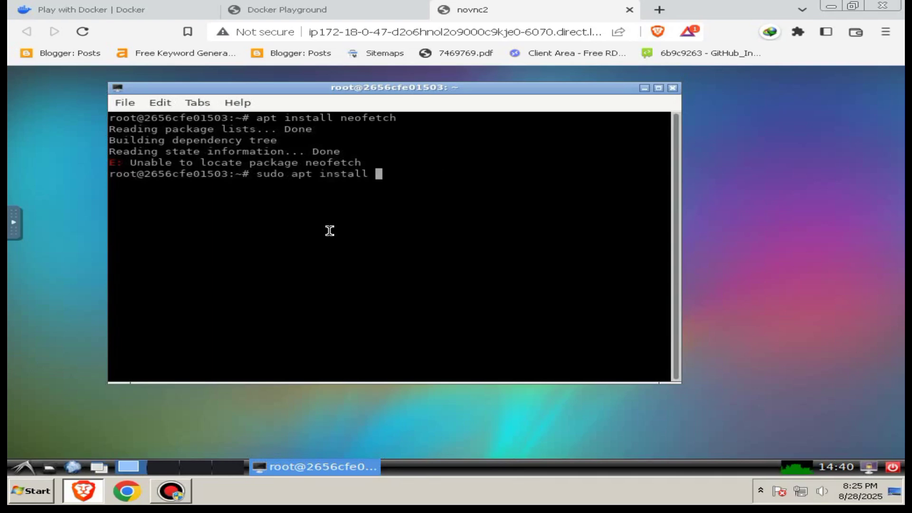
type("neofetch")
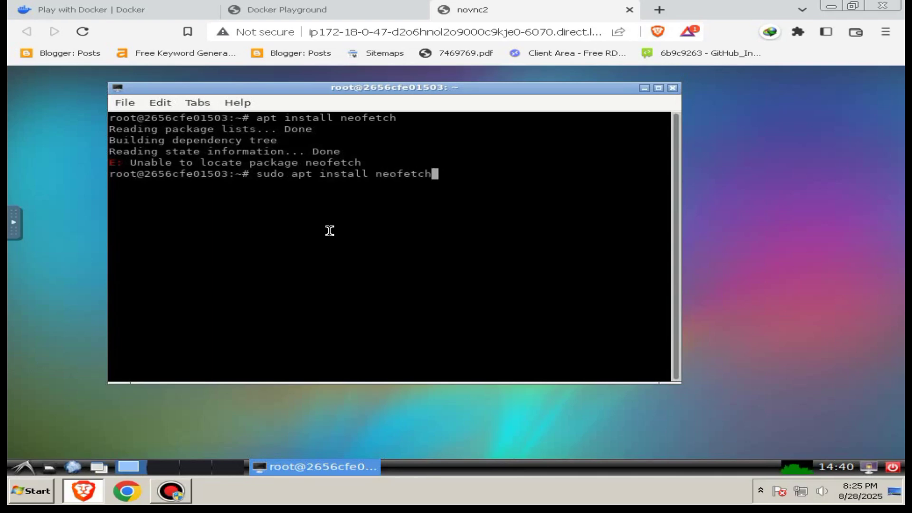
key("Return")
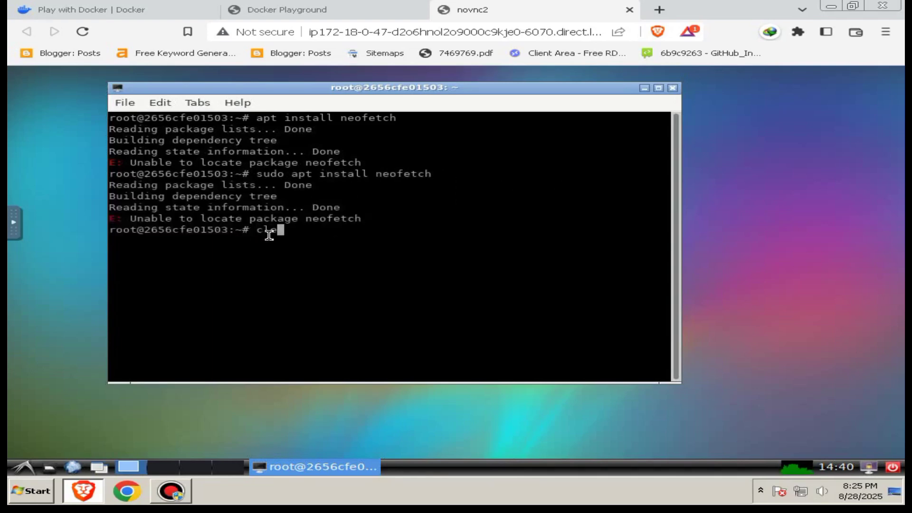
type("free -h")
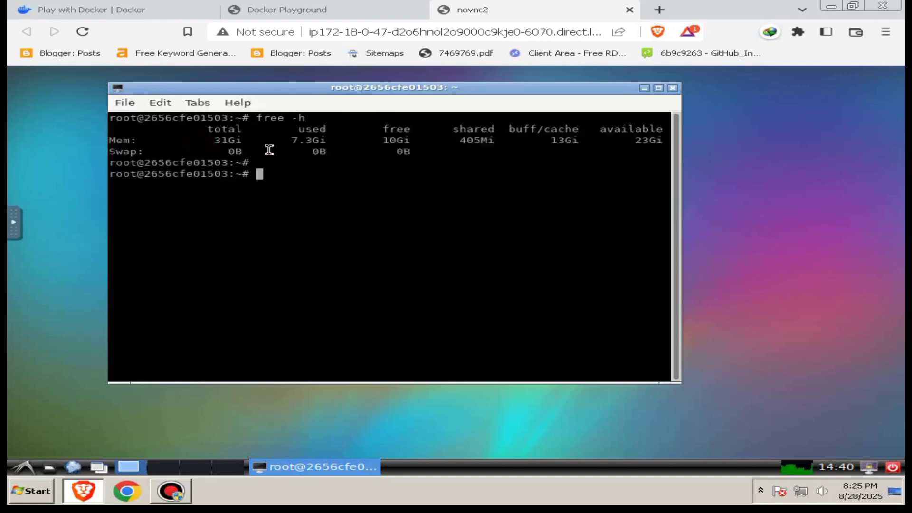
mouse_move(309, 204)
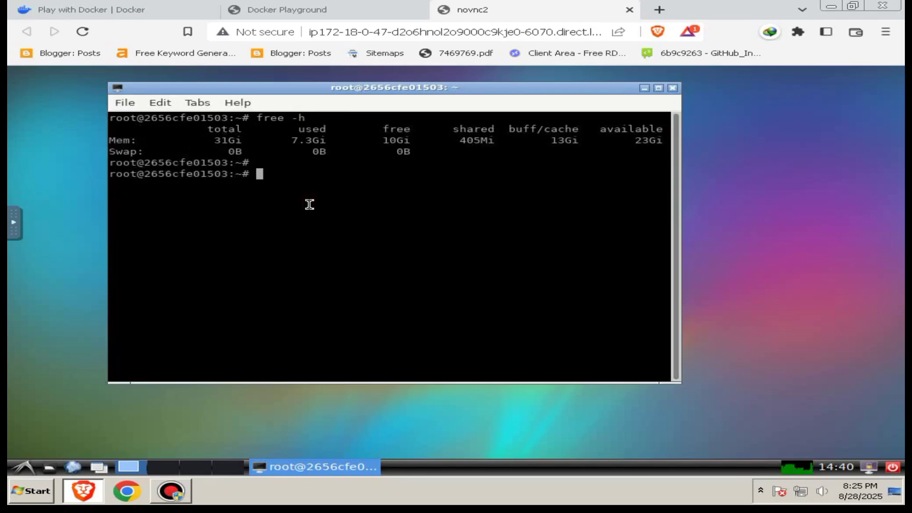
- Run lscpu and scroll its output: 8 CPUs, Intel Xeon E5-2673 v4 at 2.30GHz
type("lsc")
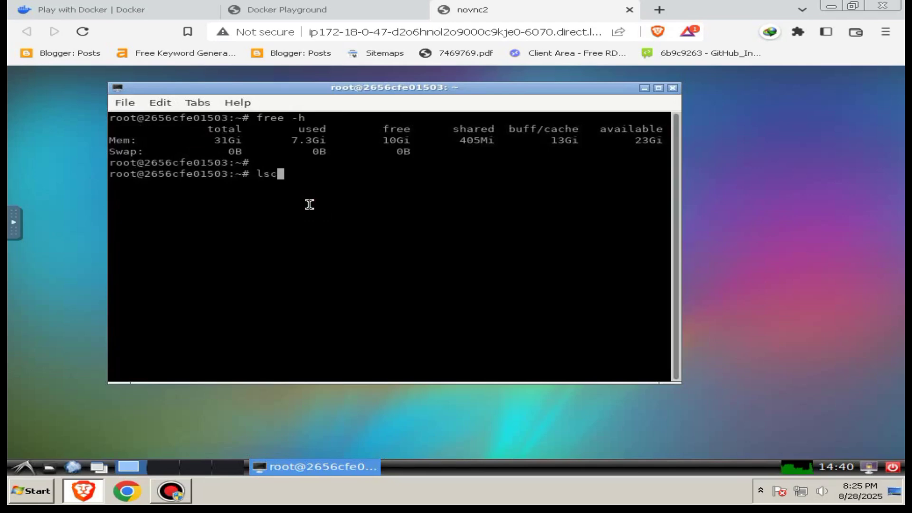
key("Return")
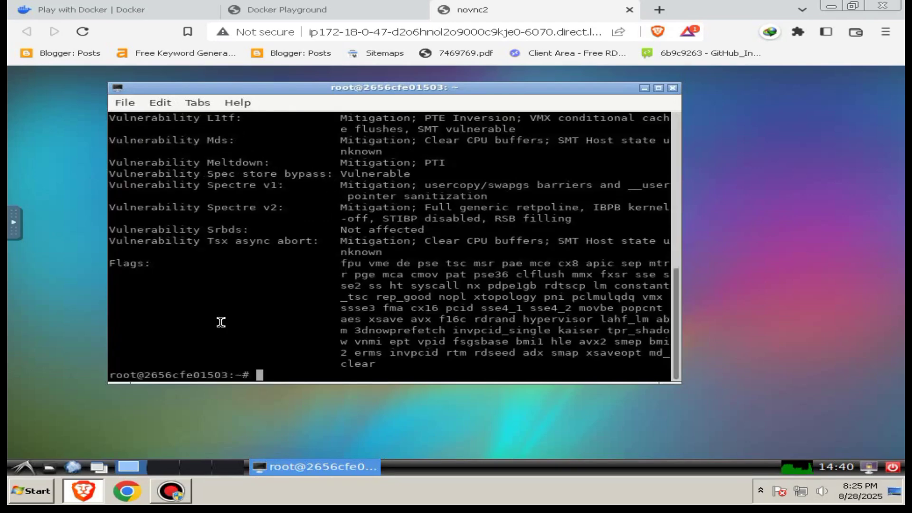
scroll("up", 3)
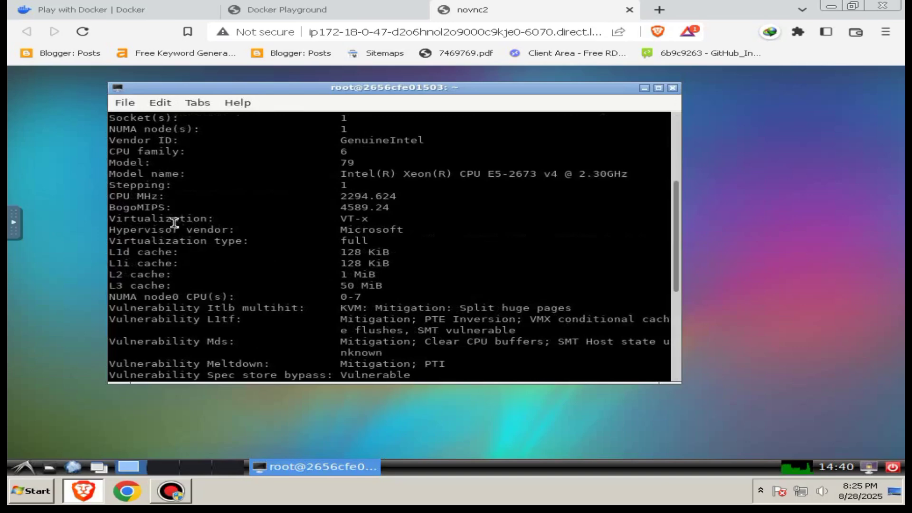
scroll("up", 3)
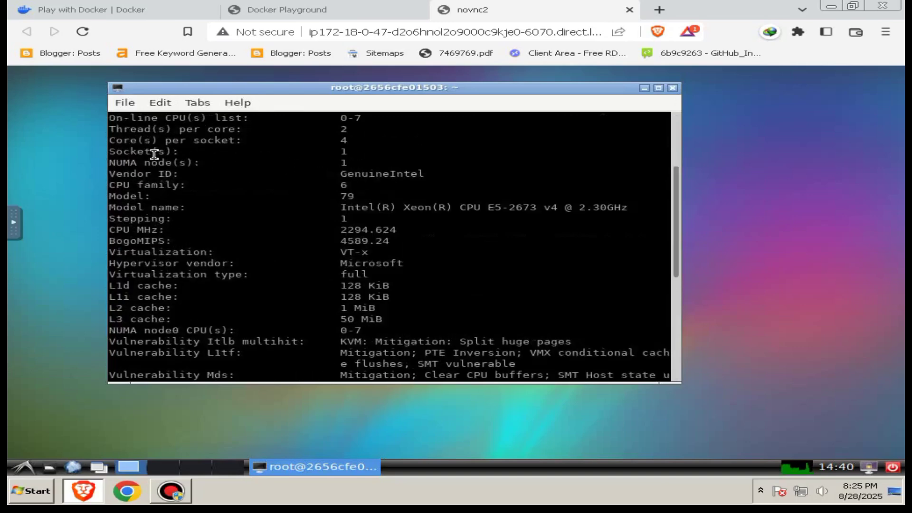
mouse_move(238, 179)
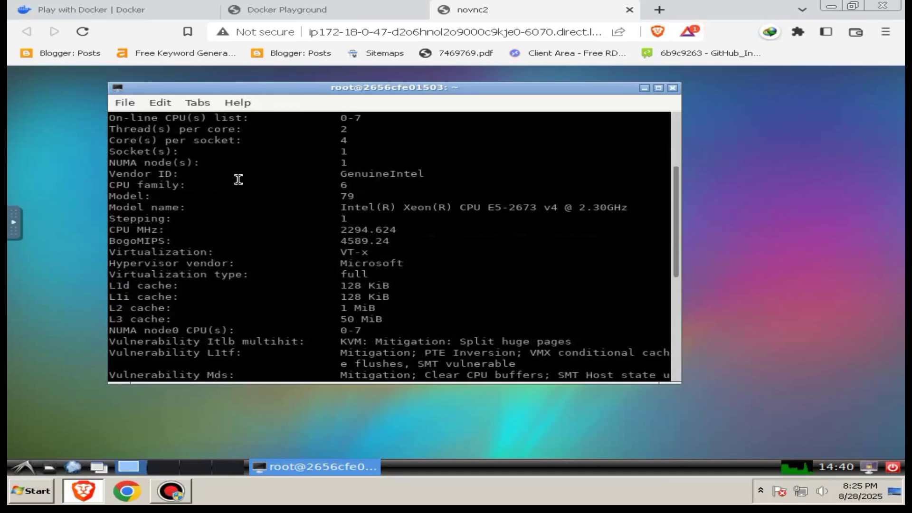
scroll("up", 3)
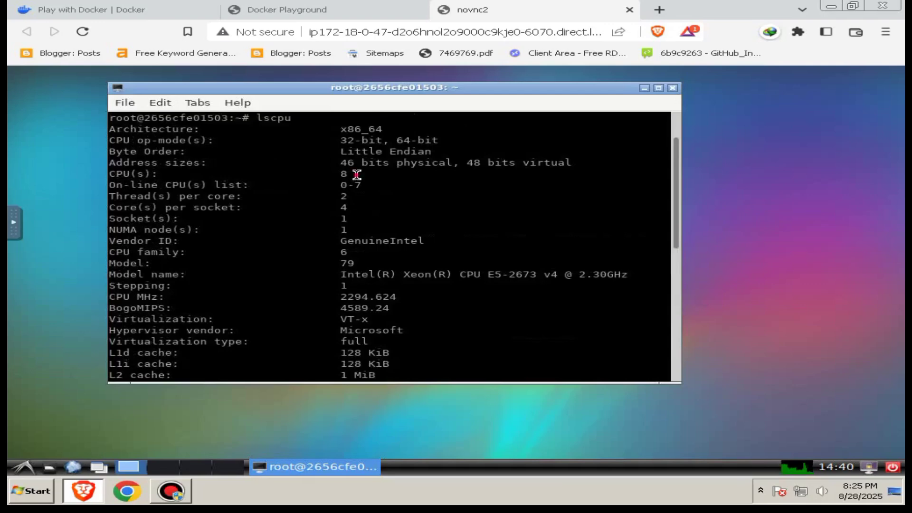
mouse_move(167, 173)
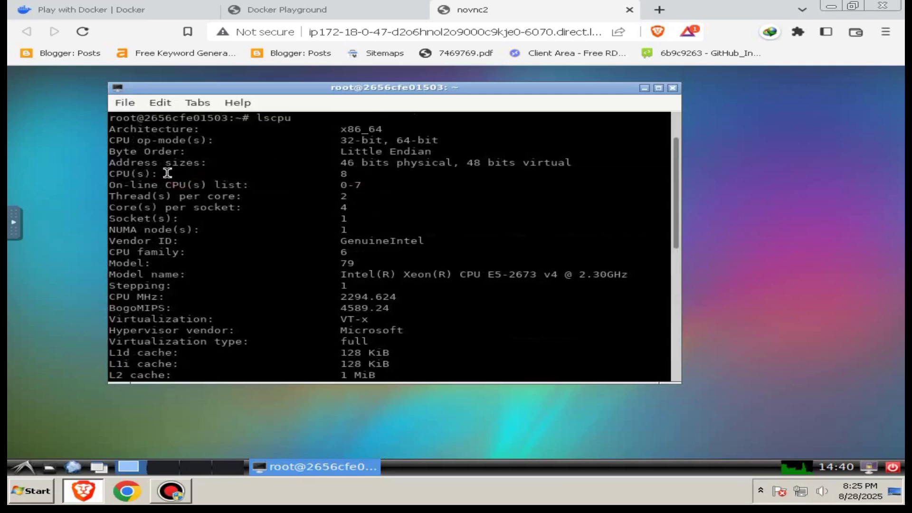
scroll("down", 3)
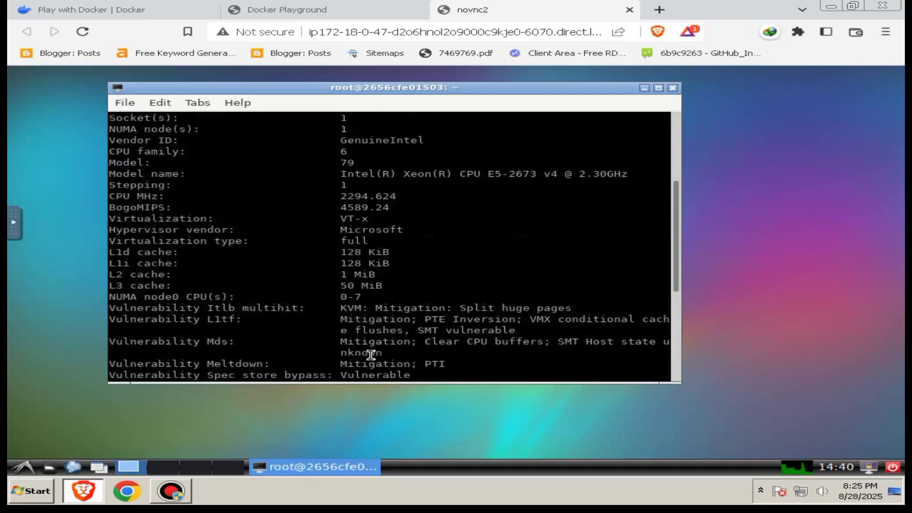